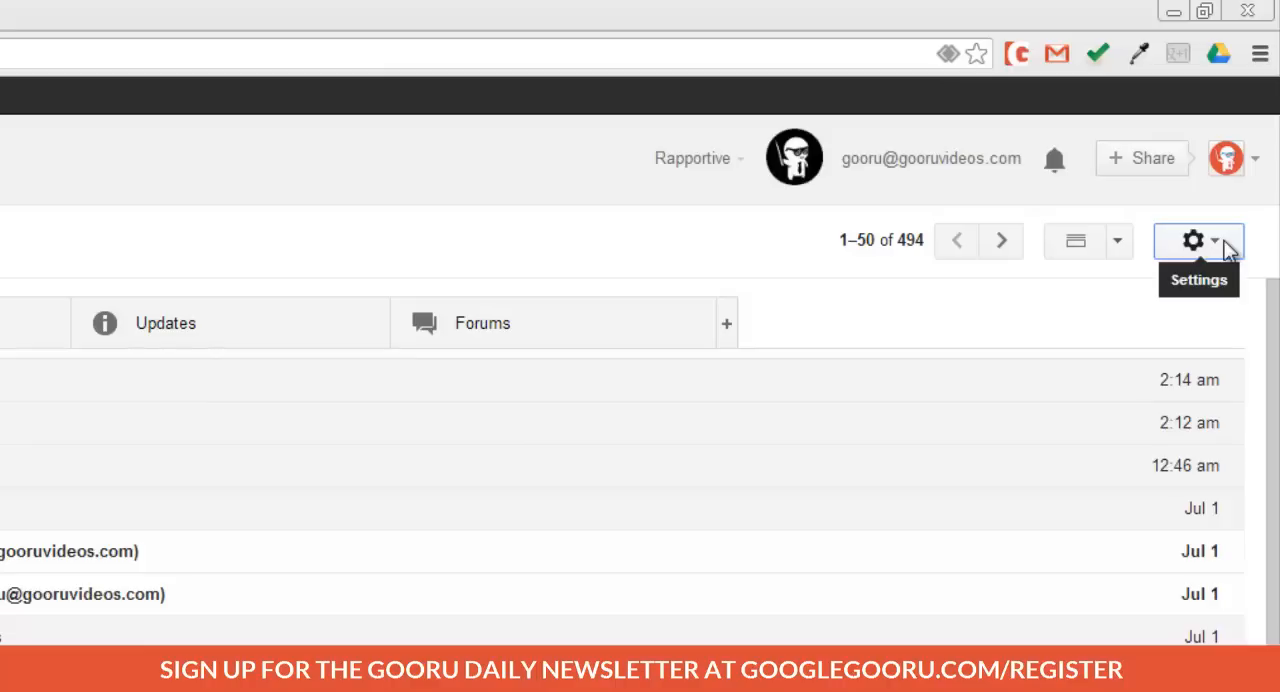
# Show Gmail's settings menu, which includes the Manage this domain entry
pyautogui.click(1192, 240)
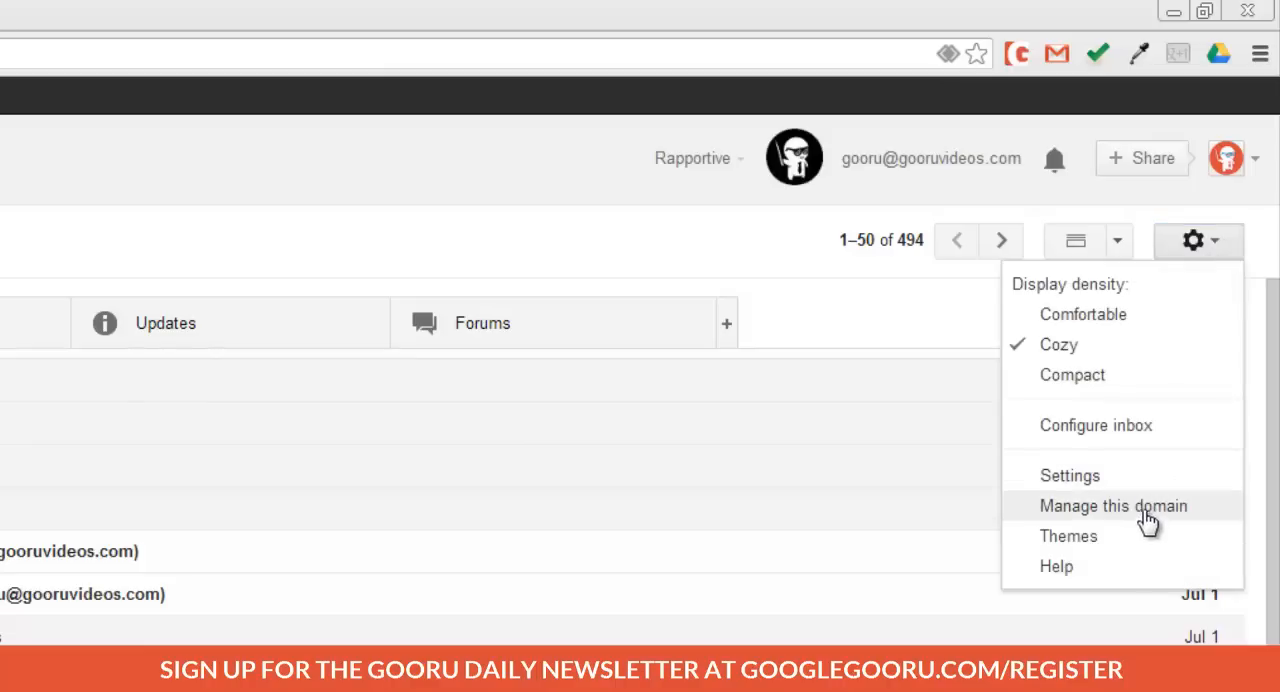
# Enter the domain's Admin Console via Manage this domain, listing other Google services
pyautogui.click(1112, 504)
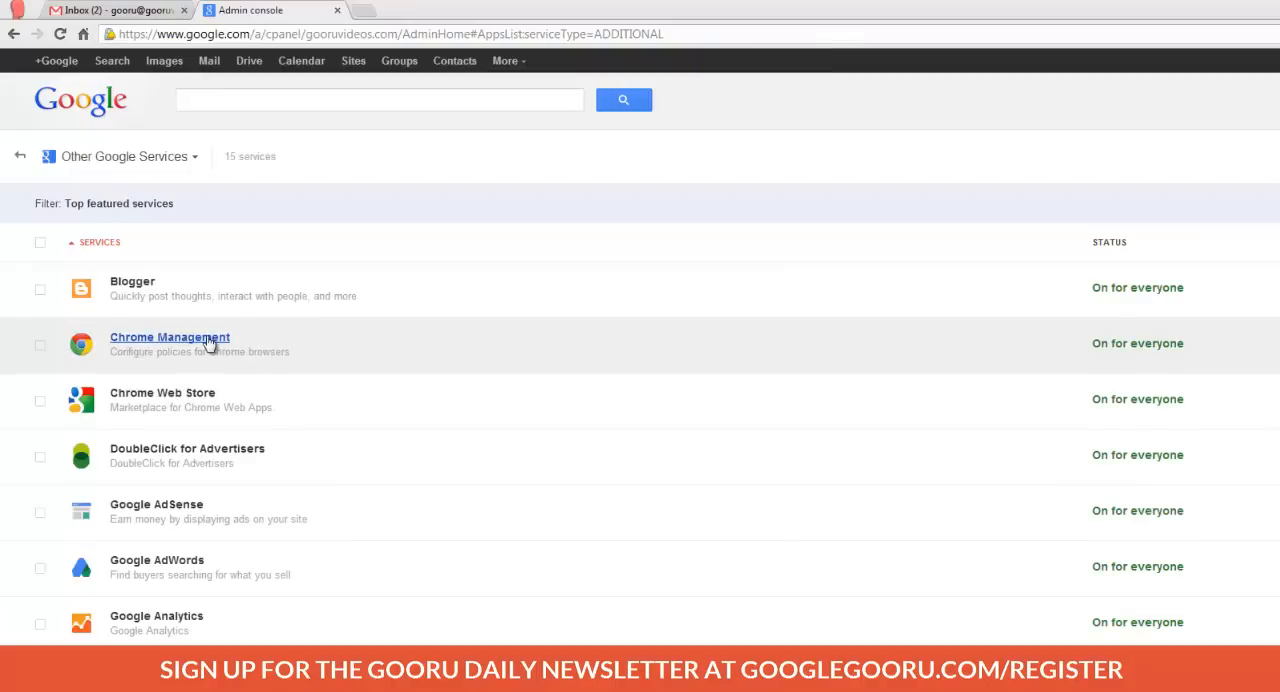
pyautogui.moveTo(1064, 336)
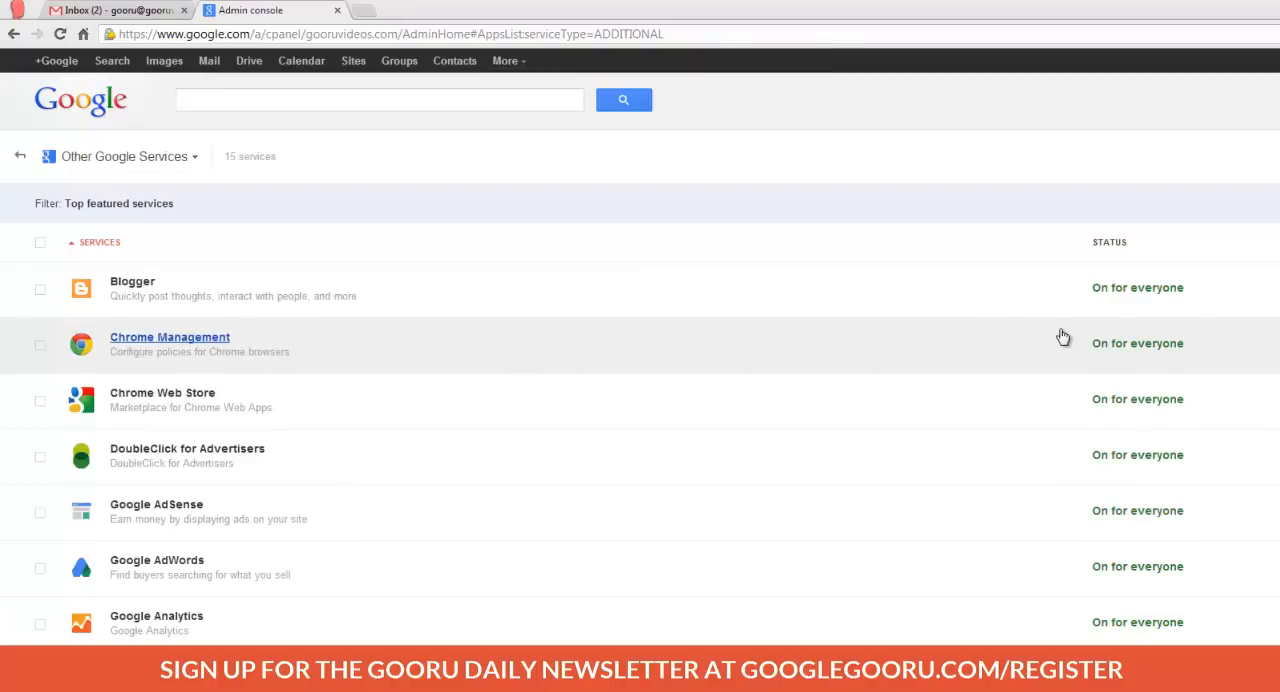
pyautogui.moveTo(1068, 348)
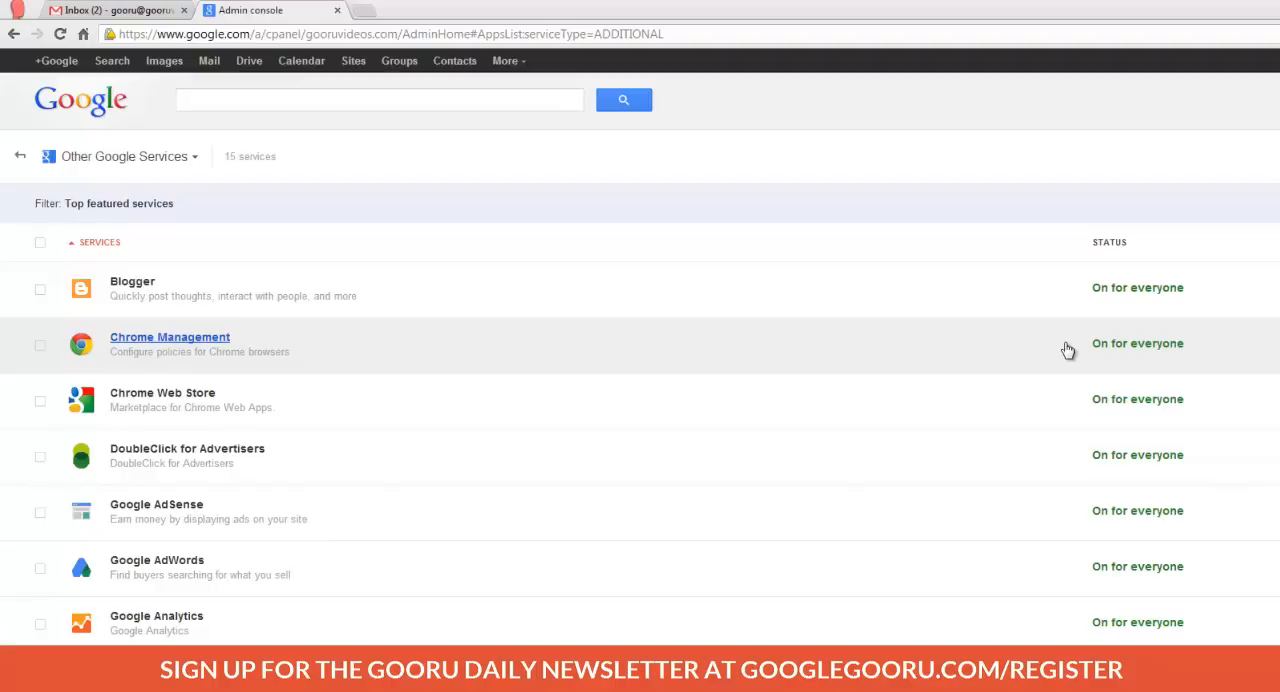
pyautogui.moveTo(1052, 418)
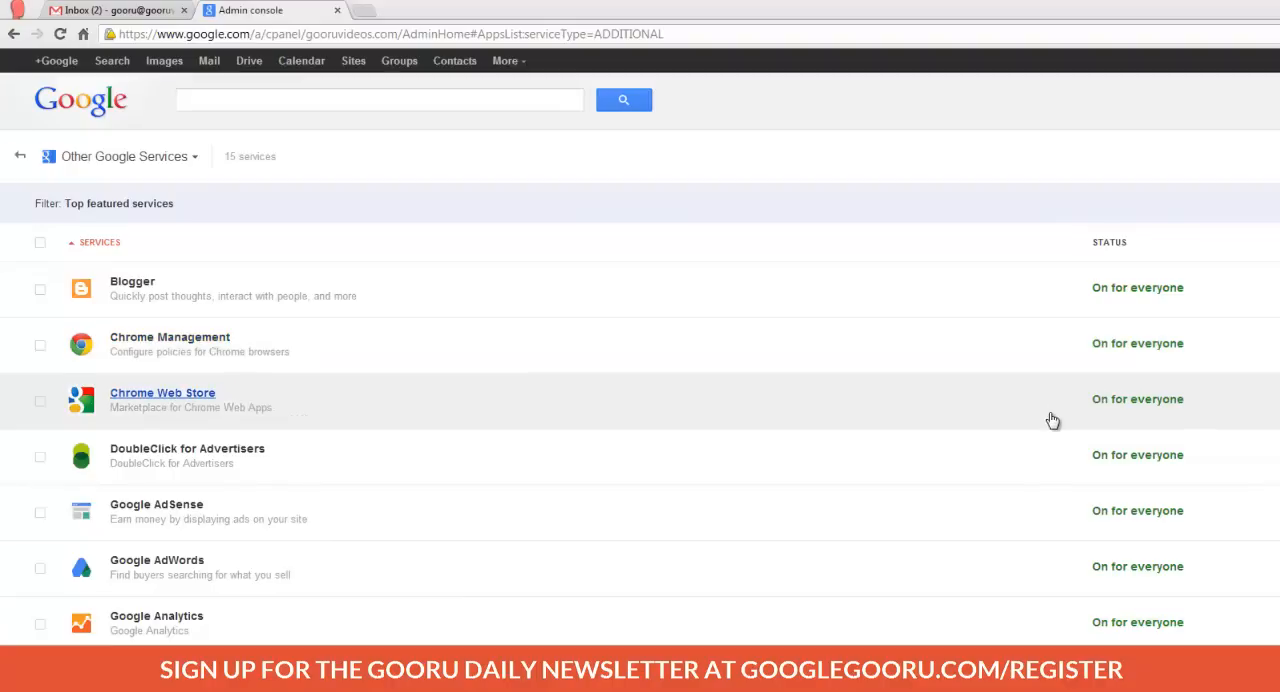
pyautogui.moveTo(758, 308)
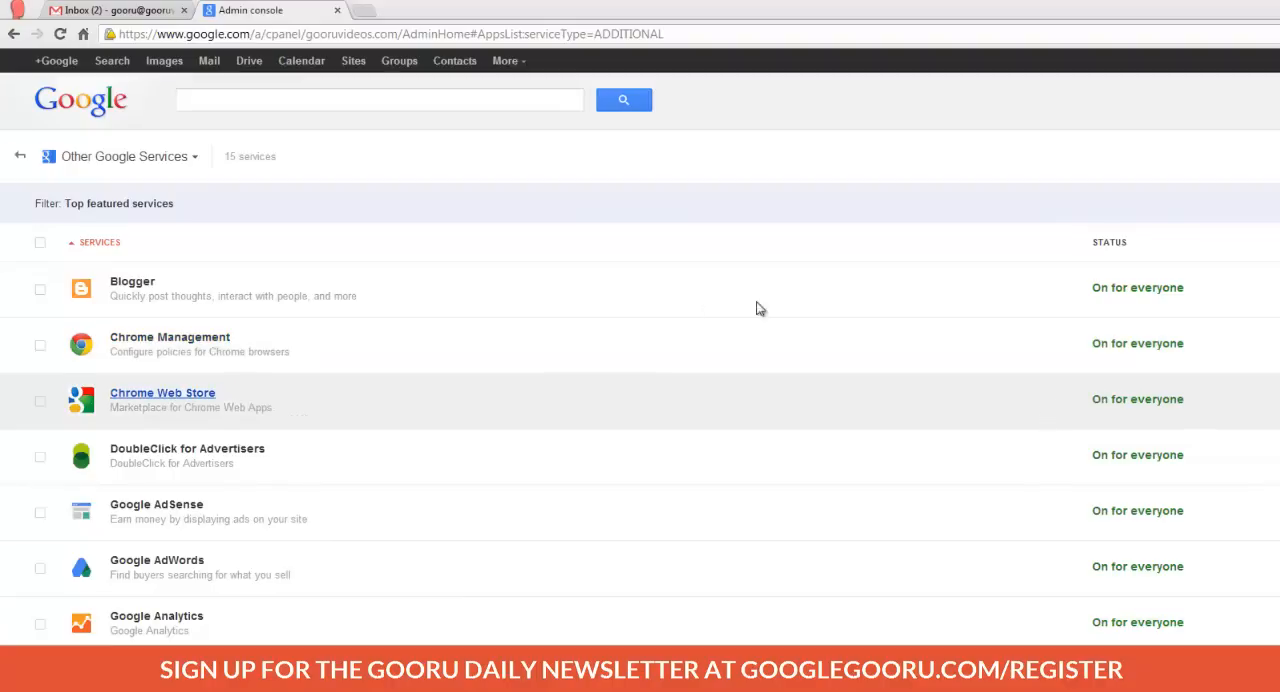
pyautogui.moveTo(210, 344)
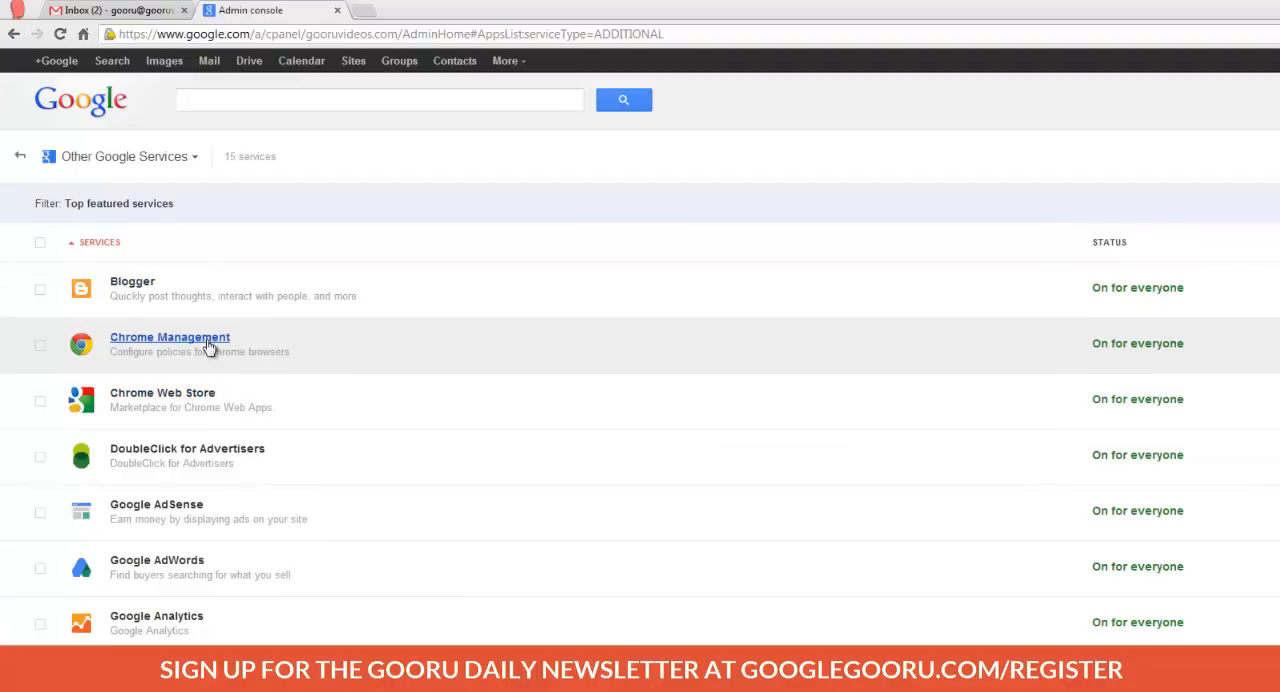
# Go to Chrome Management's User settings for the top-level organization
pyautogui.click(168, 336)
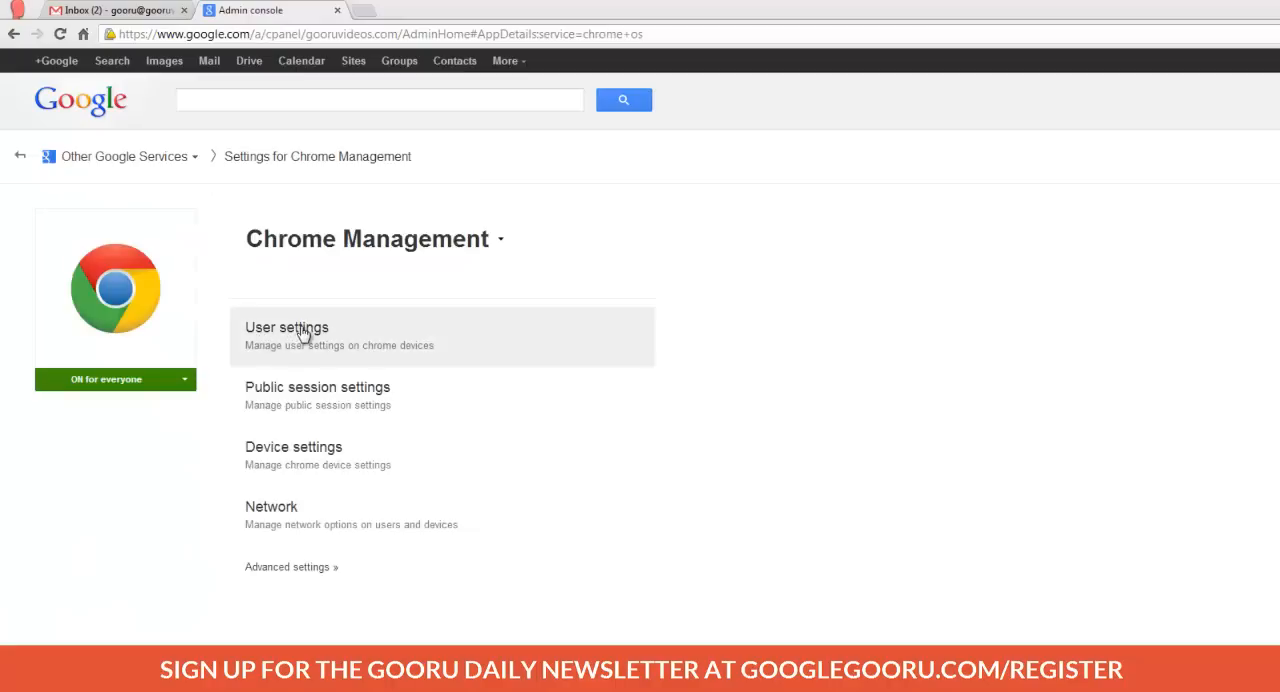
pyautogui.click(288, 328)
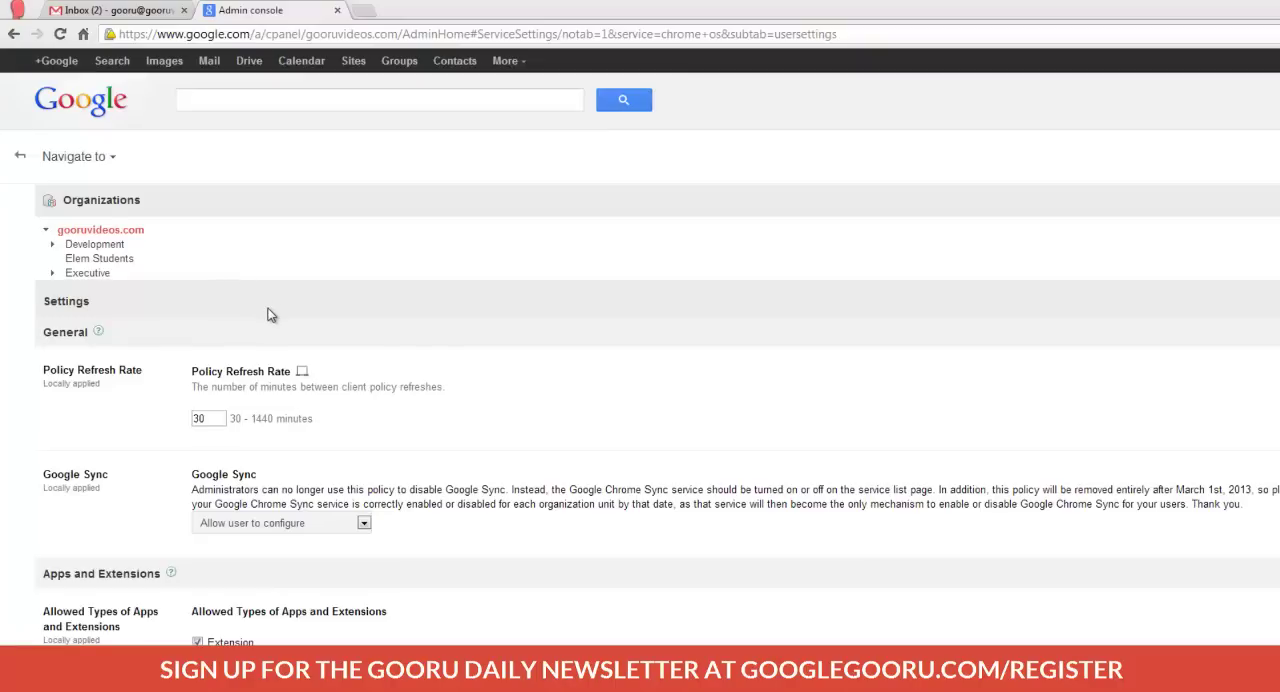
pyautogui.moveTo(256, 314)
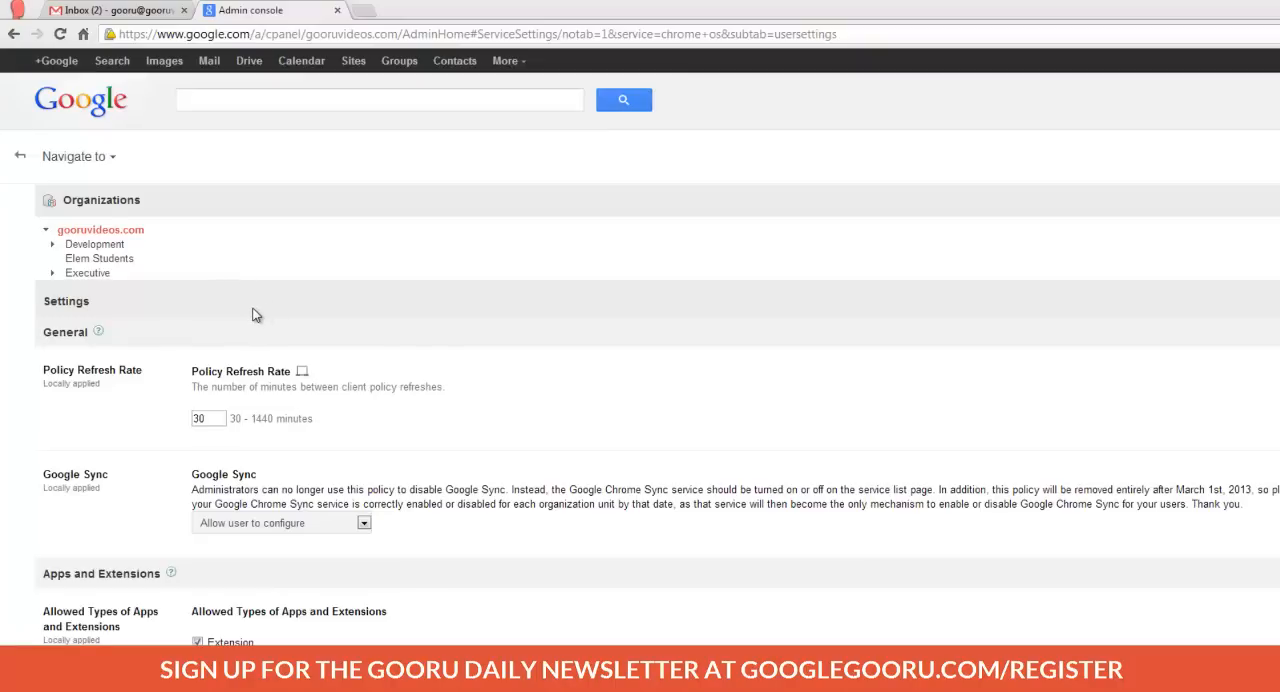
pyautogui.moveTo(152, 284)
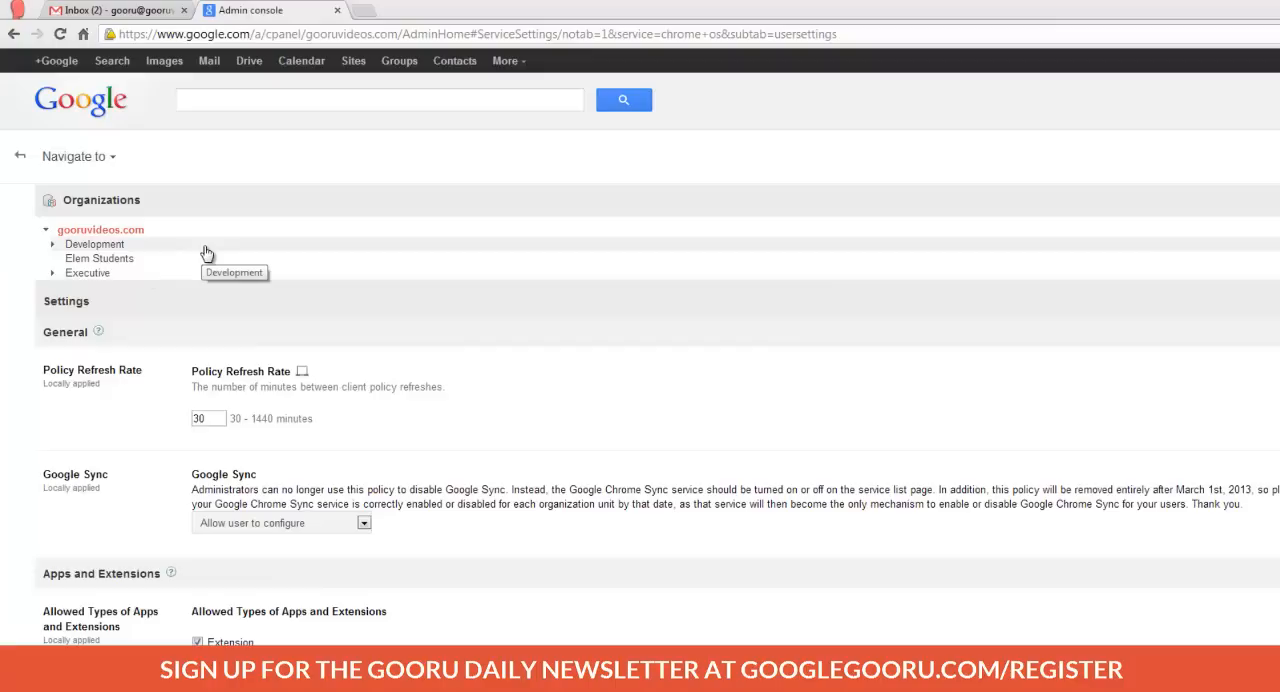
pyautogui.moveTo(268, 246)
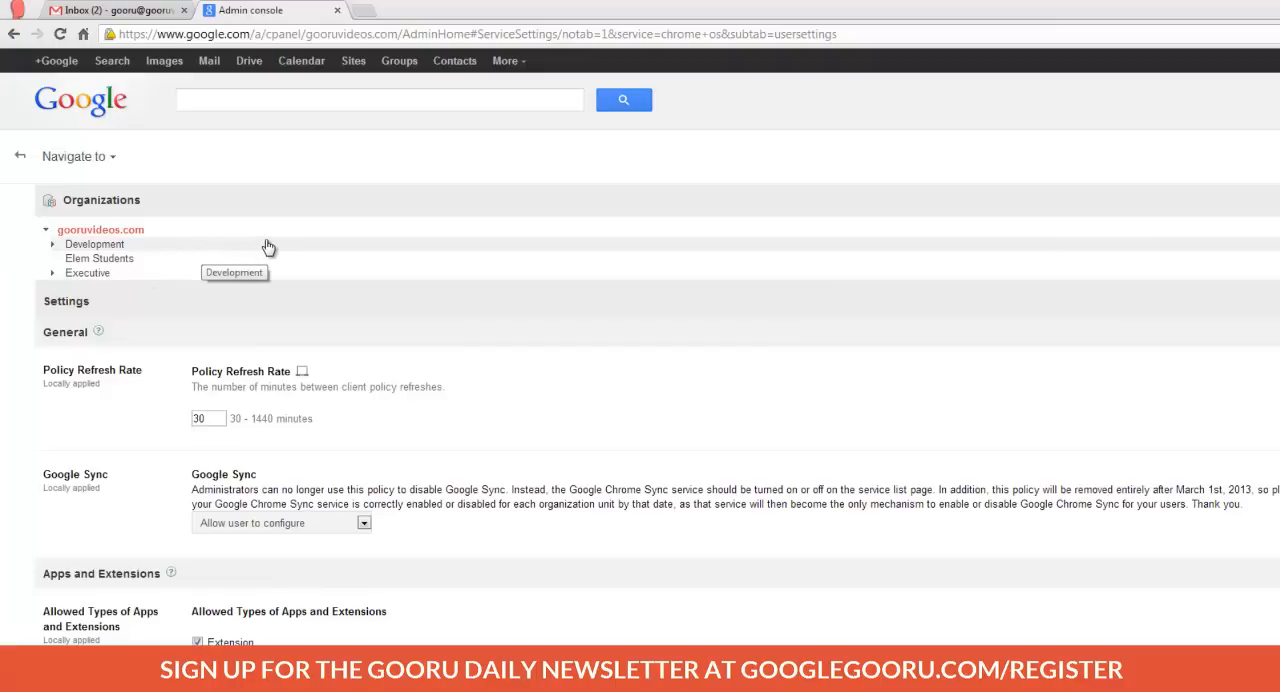
pyautogui.moveTo(272, 252)
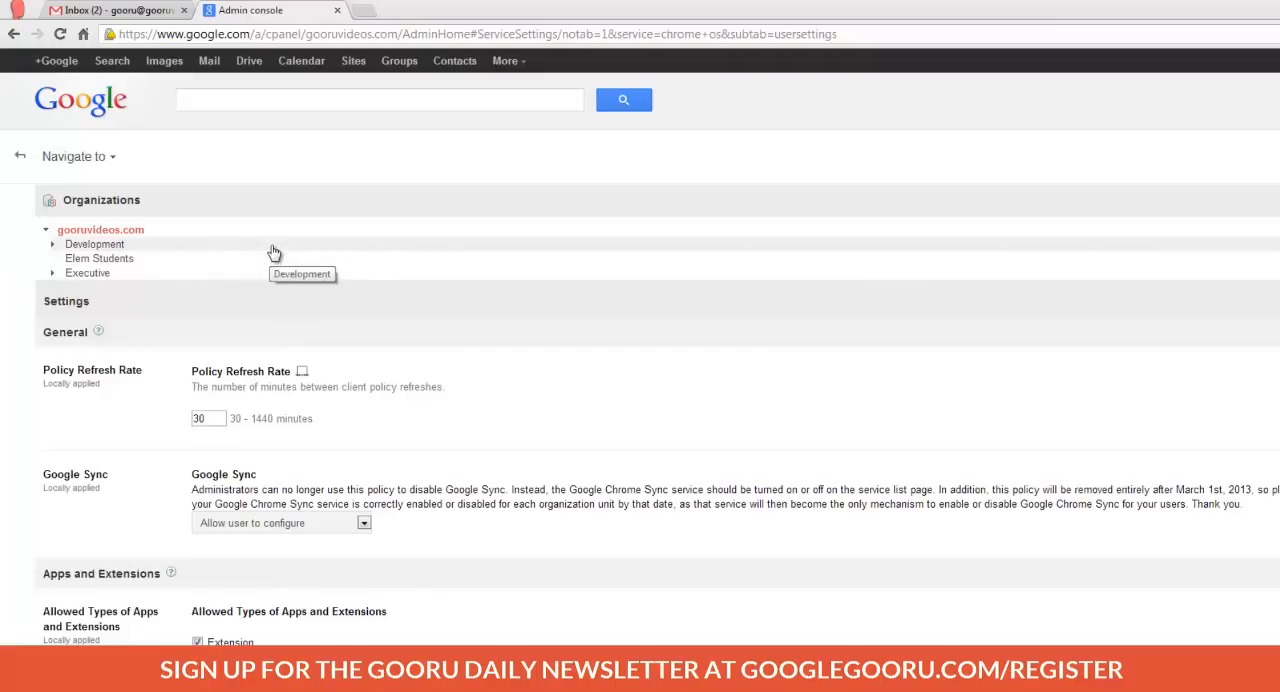
pyautogui.moveTo(308, 250)
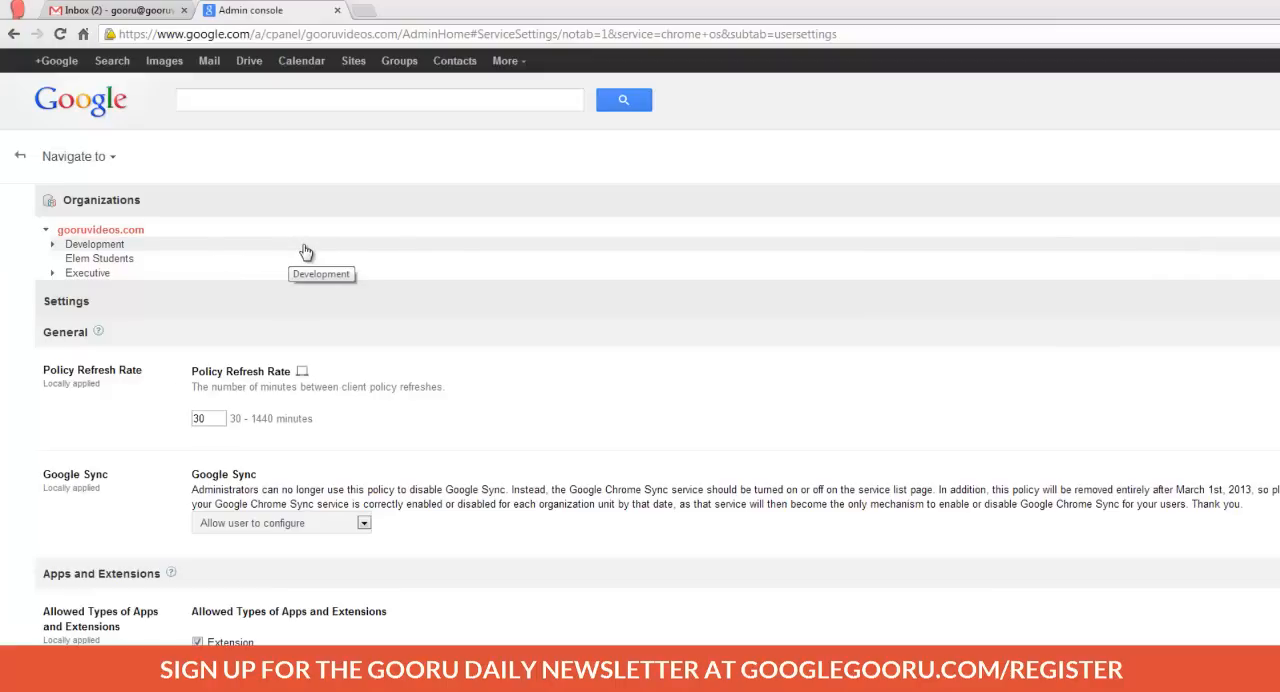
pyautogui.moveTo(692, 488)
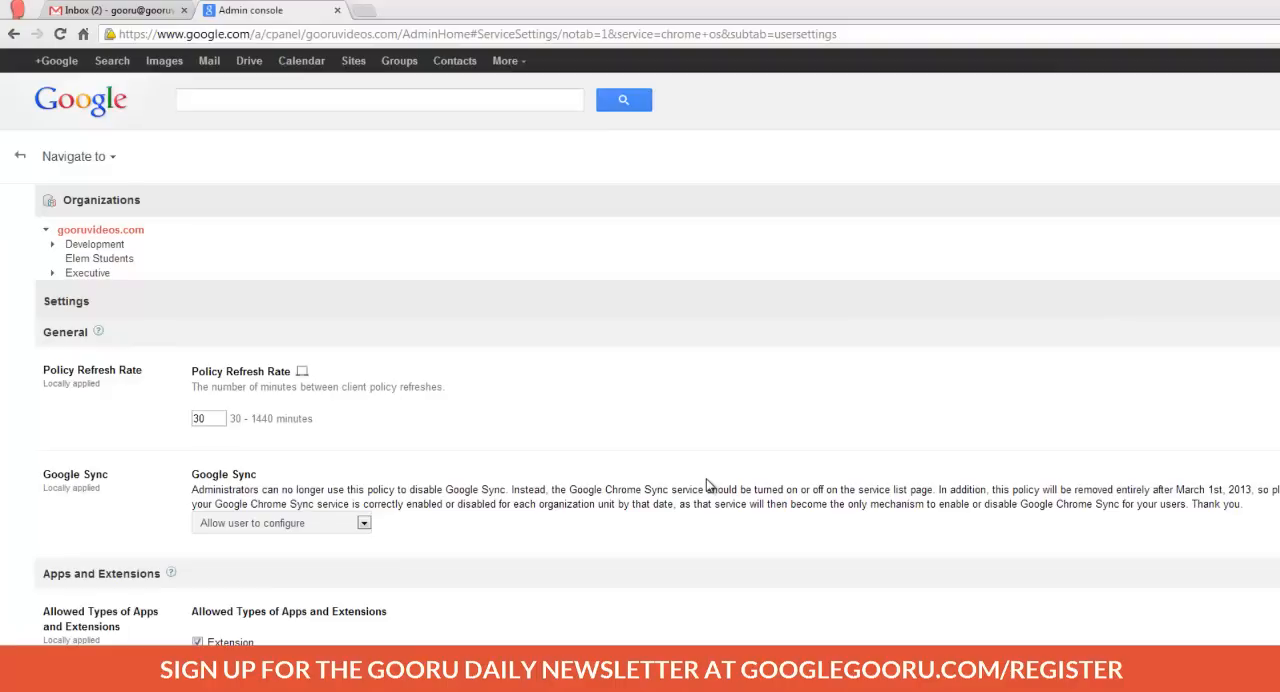
# Set Allowed Apps and Extensions to 'Block all apps and extensions except the ones I allow'
pyautogui.scroll(-3)
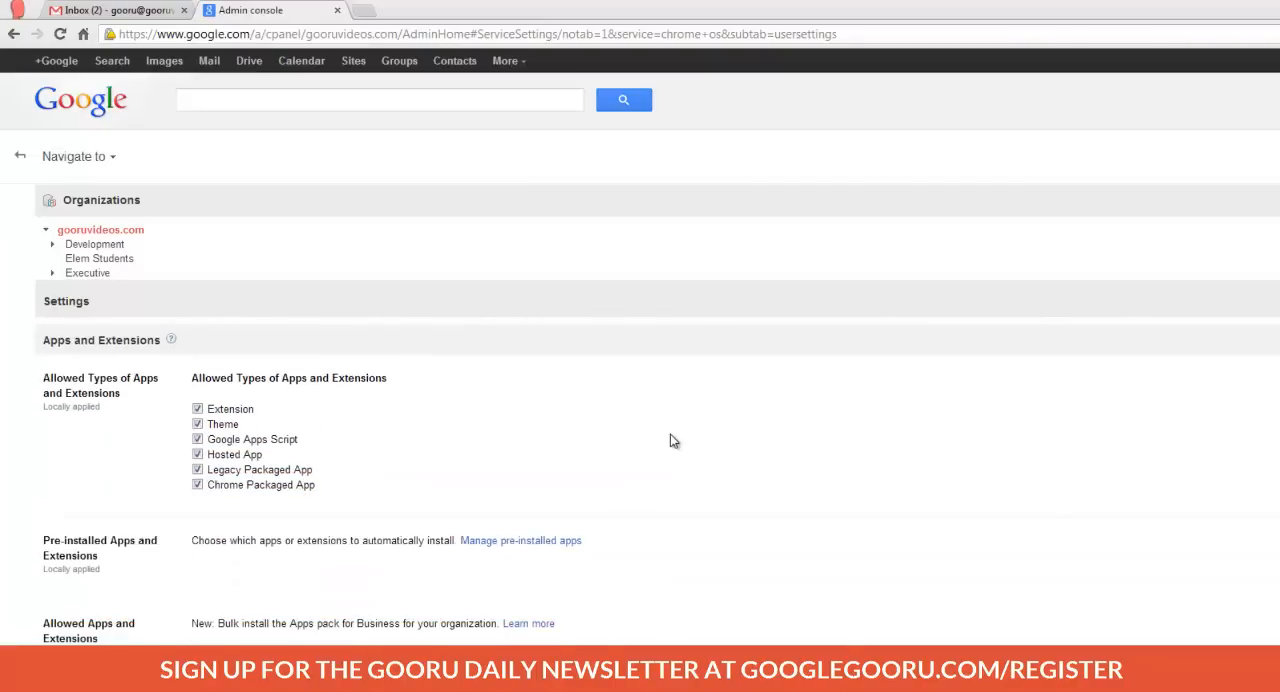
pyautogui.scroll(-3)
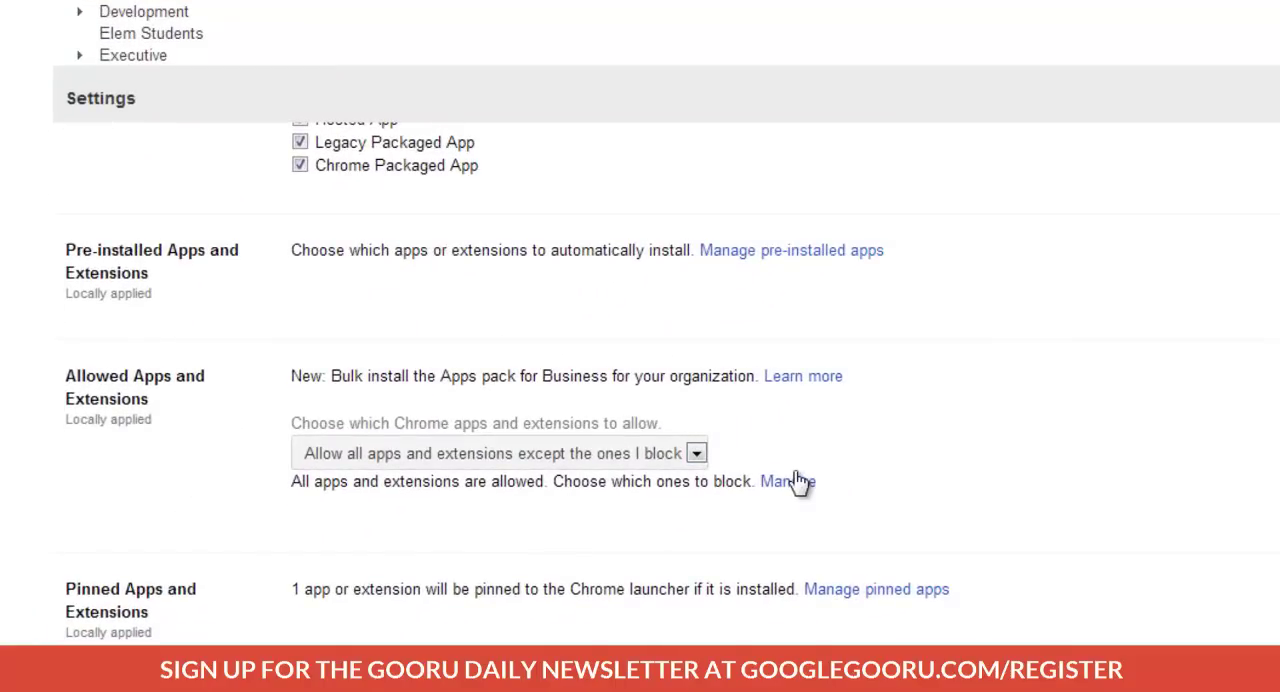
pyautogui.moveTo(578, 476)
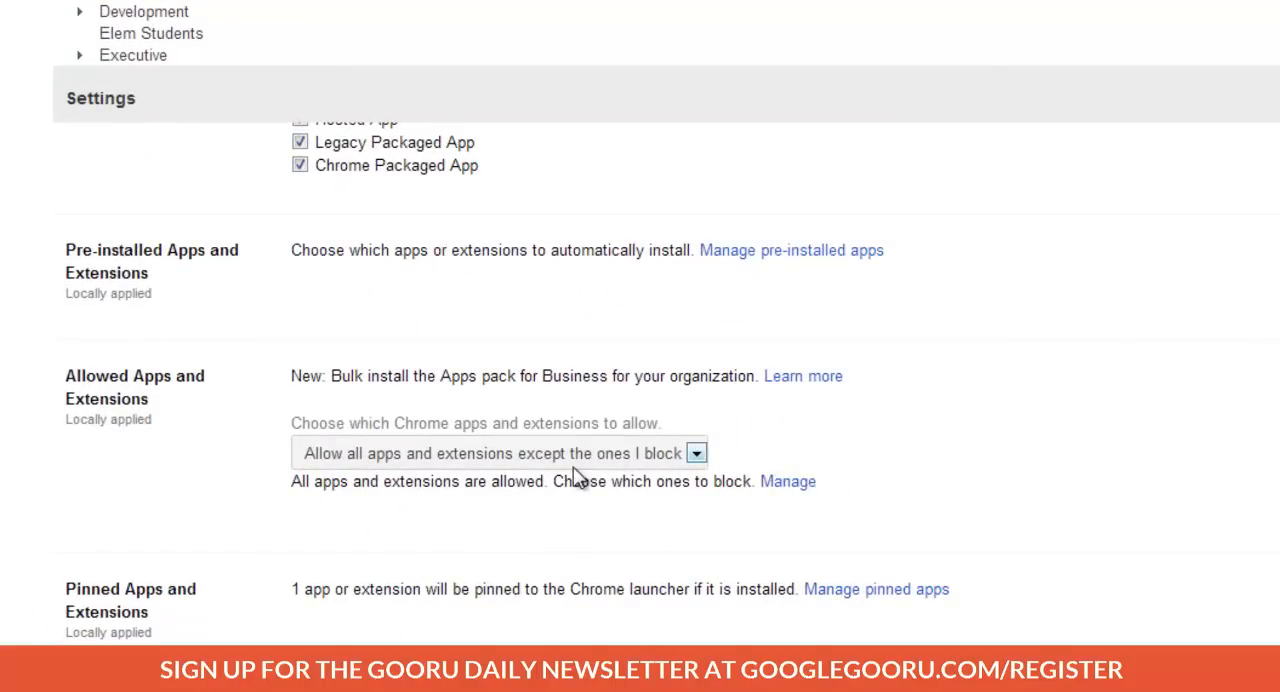
pyautogui.moveTo(700, 470)
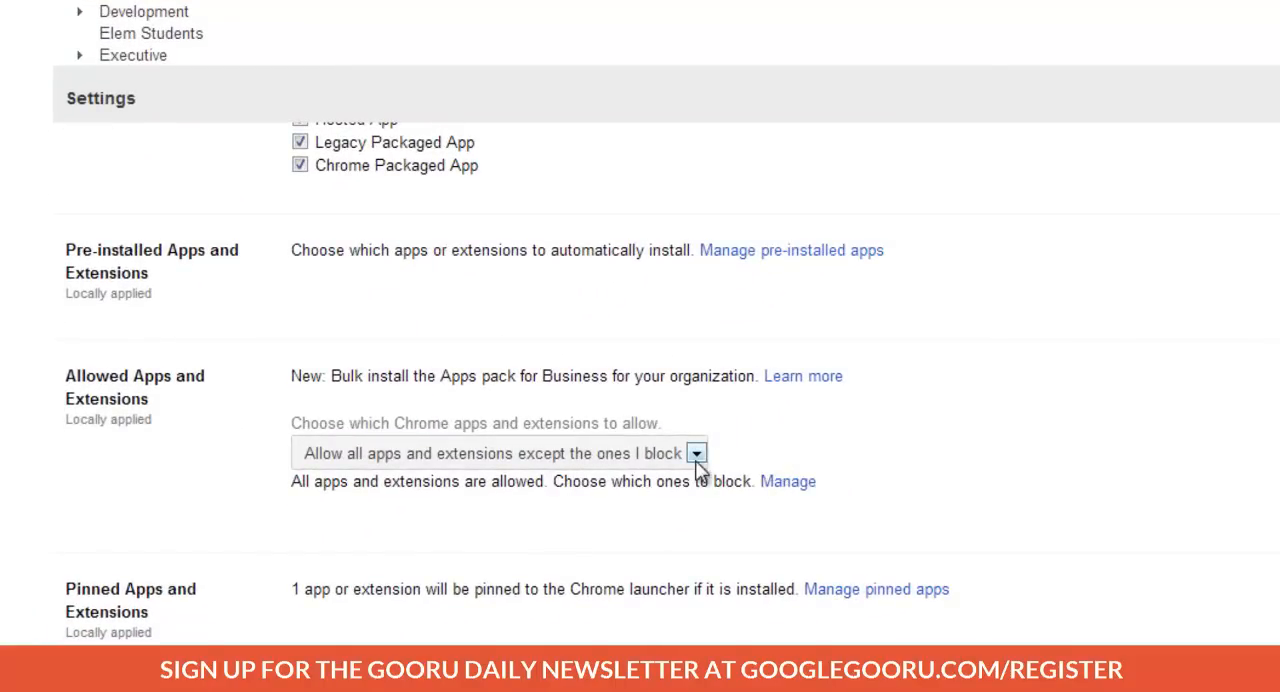
pyautogui.moveTo(696, 458)
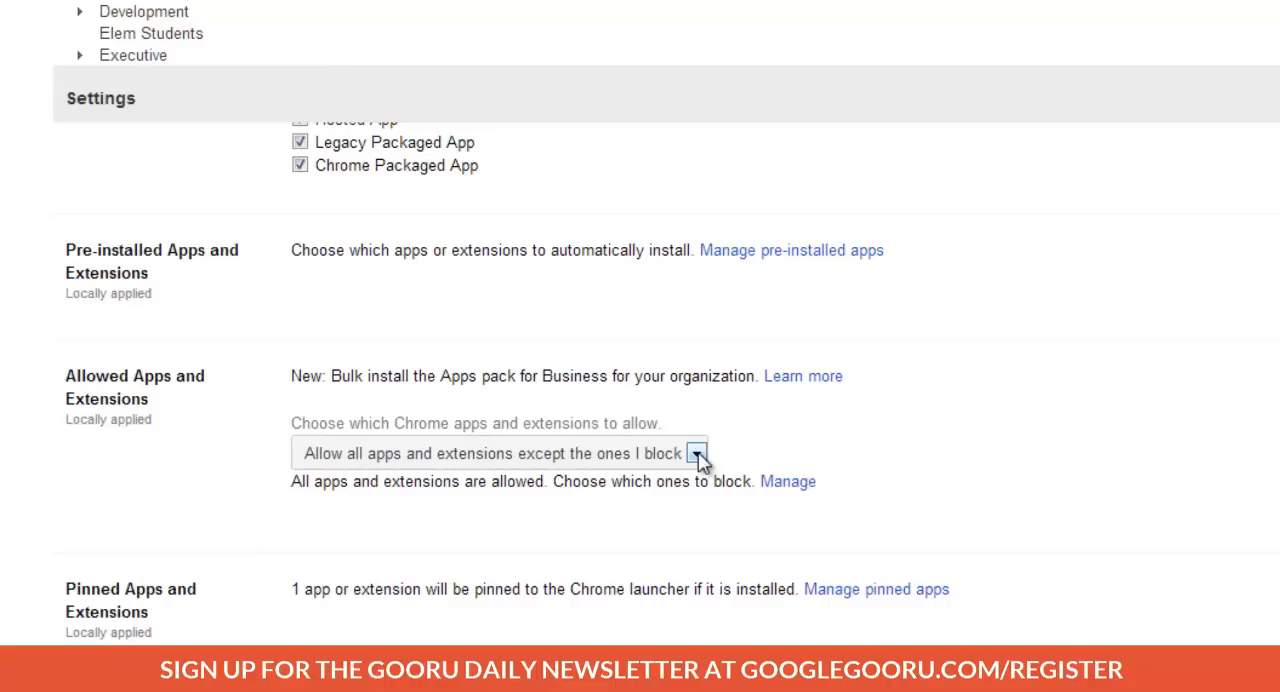
pyautogui.click(696, 452)
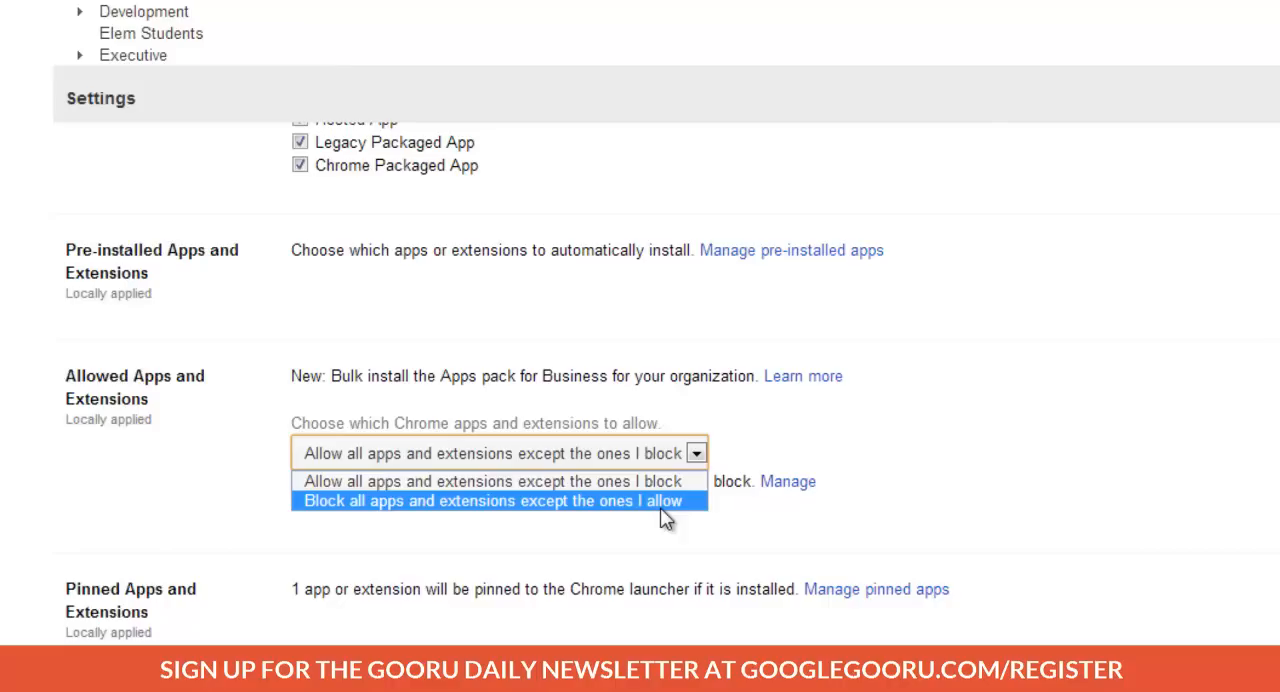
pyautogui.moveTo(668, 508)
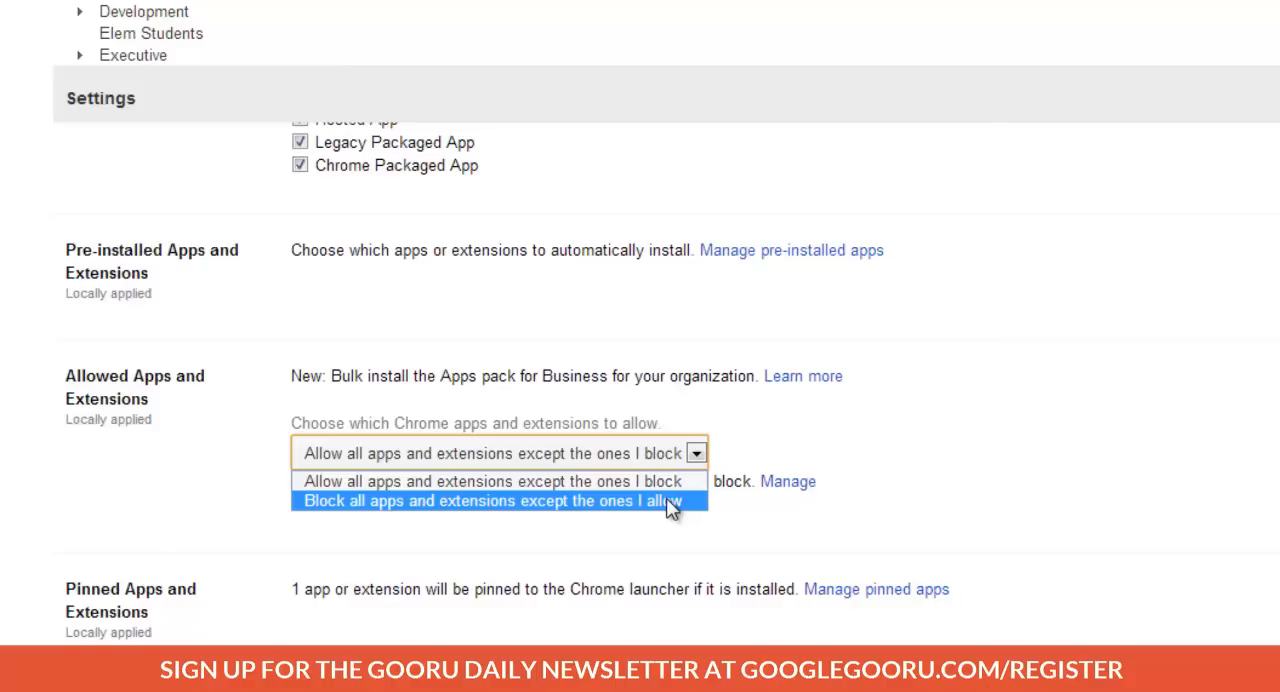
pyautogui.click(490, 500)
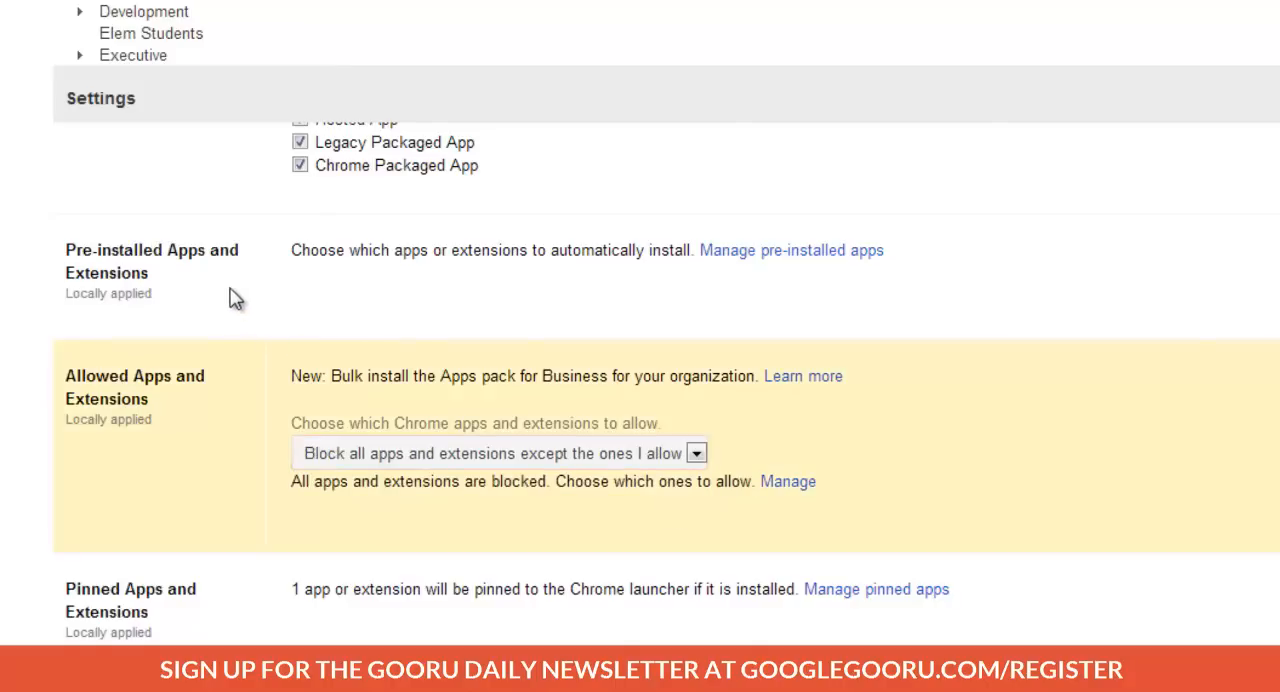
pyautogui.moveTo(750, 324)
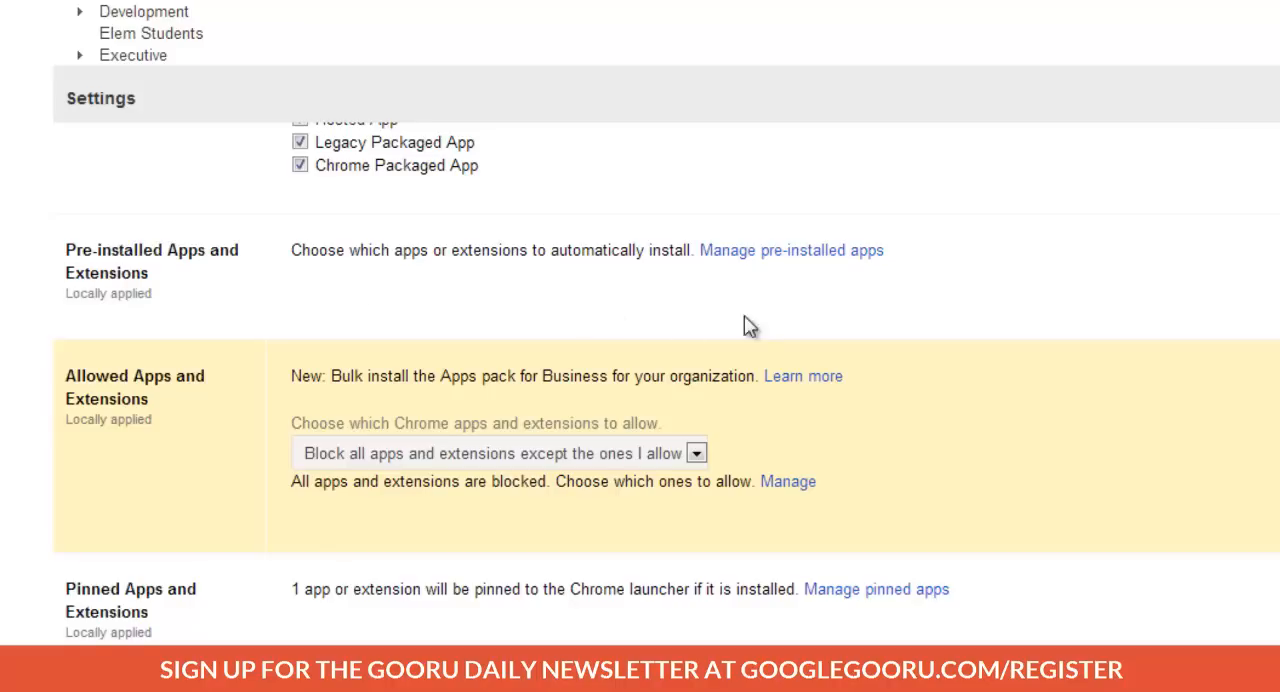
pyautogui.moveTo(860, 264)
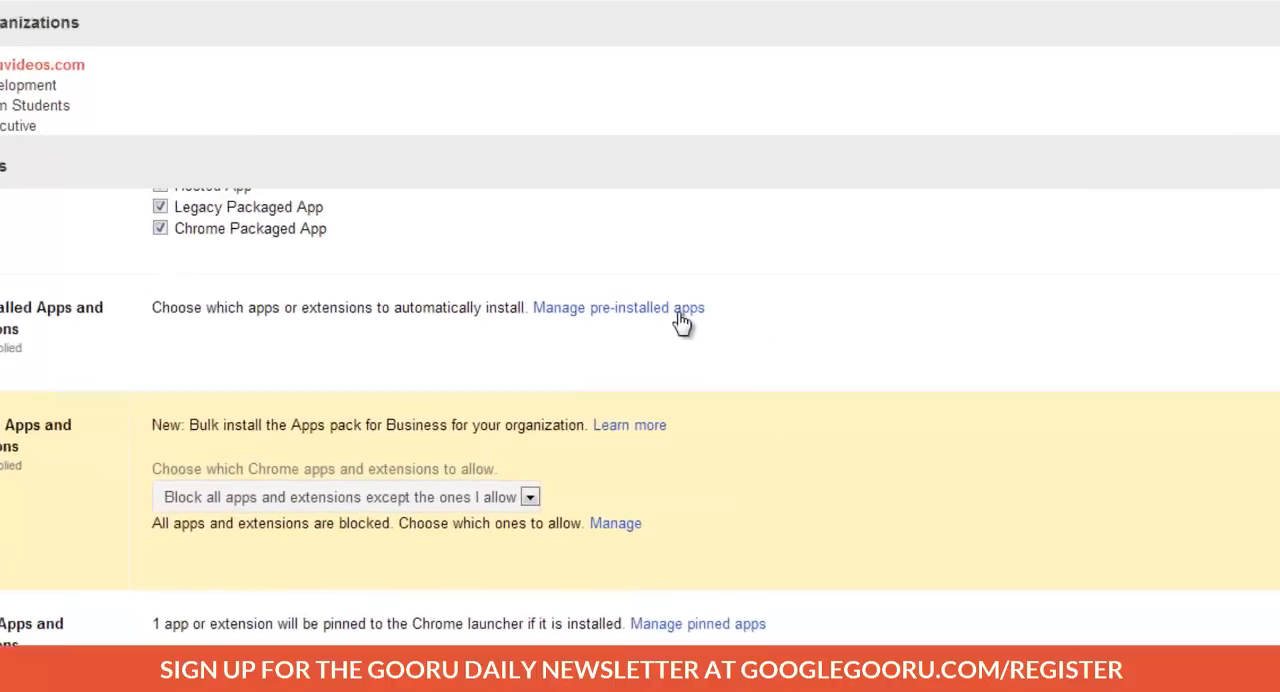
# Pre-install Gmail, Google Drive, Google Calendar, Gmail Offline and Lucidchart, and save the selection
pyautogui.click(618, 308)
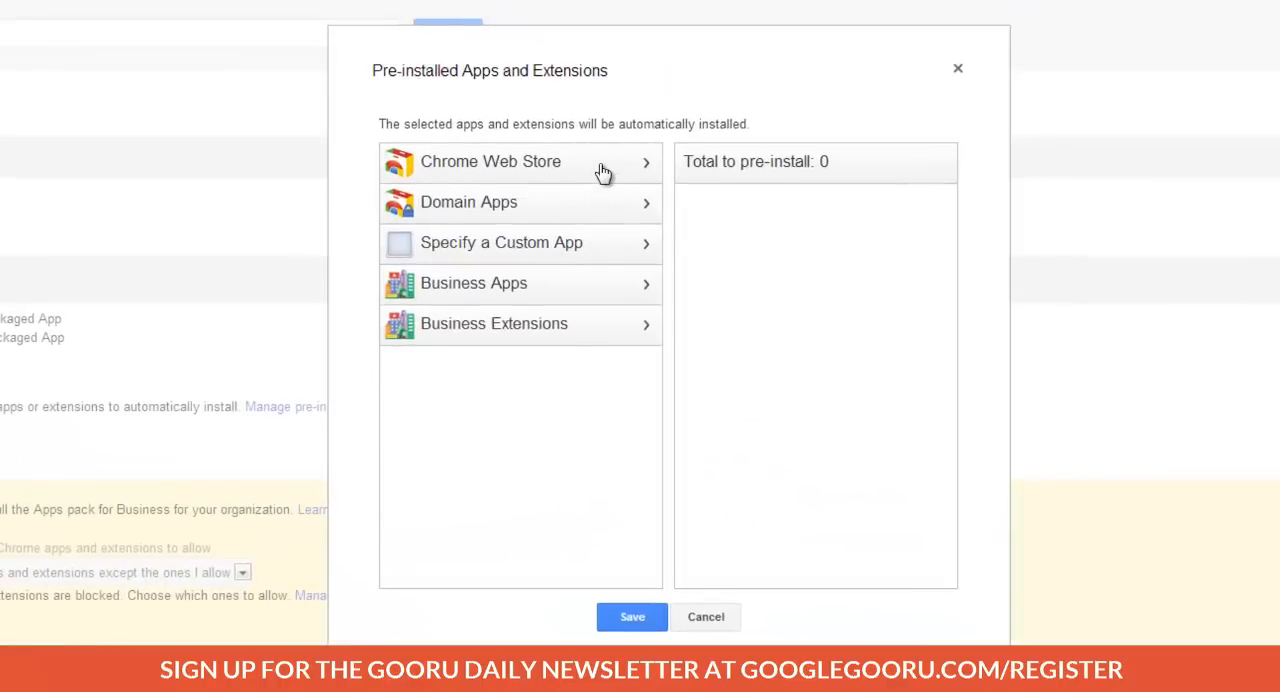
pyautogui.moveTo(612, 208)
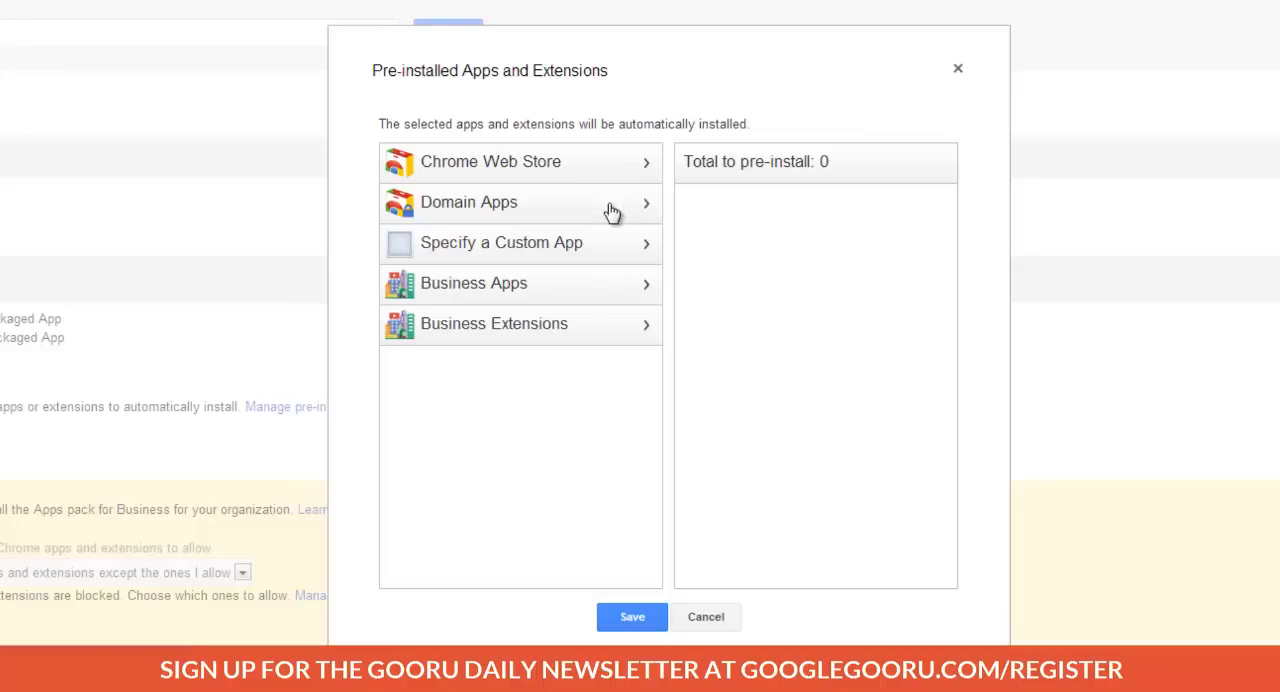
pyautogui.moveTo(592, 292)
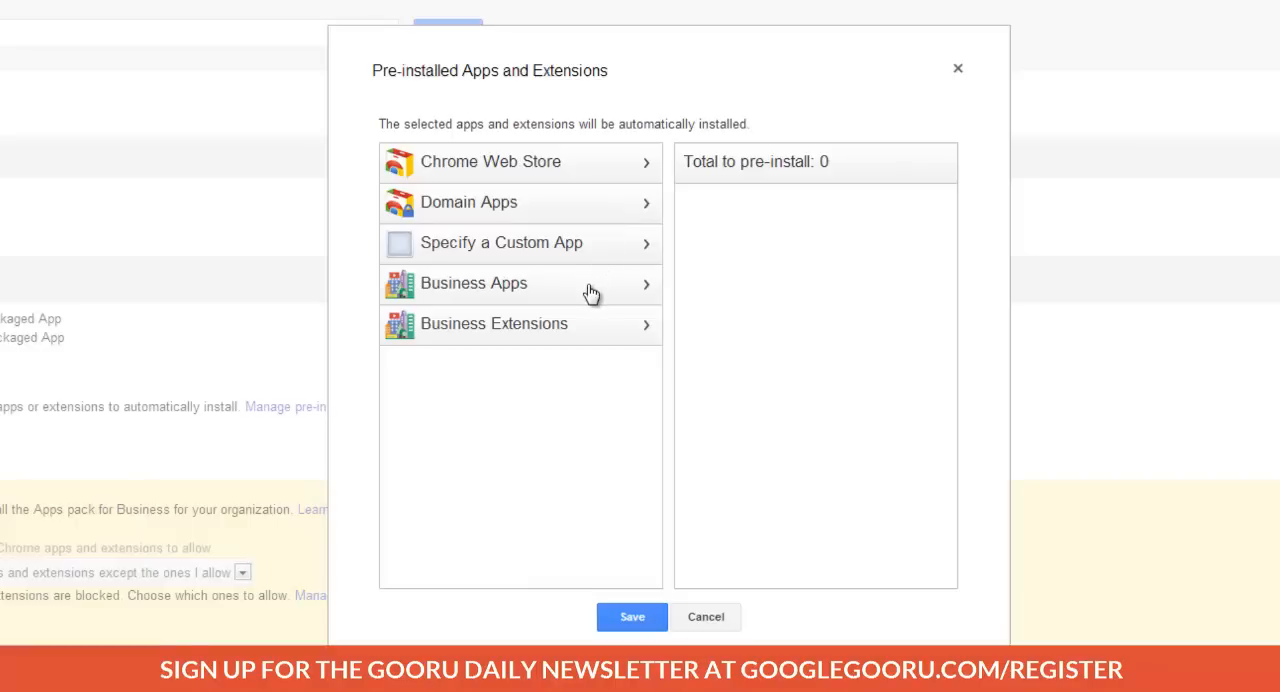
pyautogui.moveTo(596, 332)
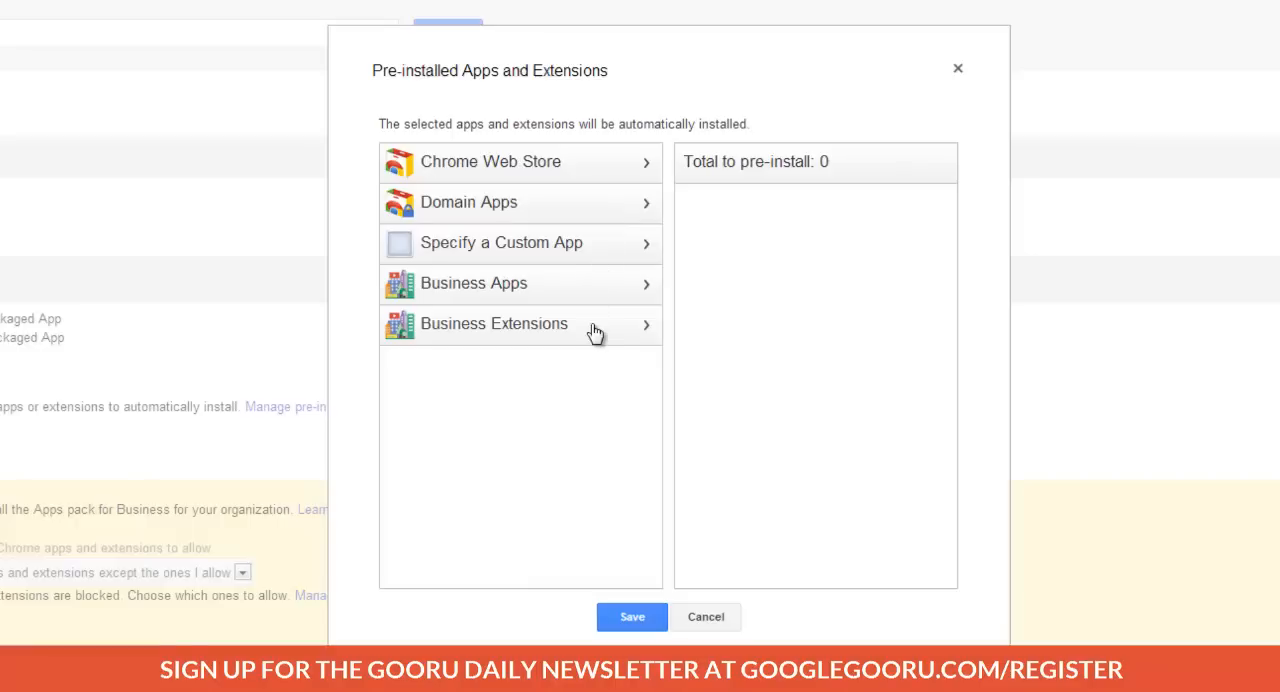
pyautogui.moveTo(612, 290)
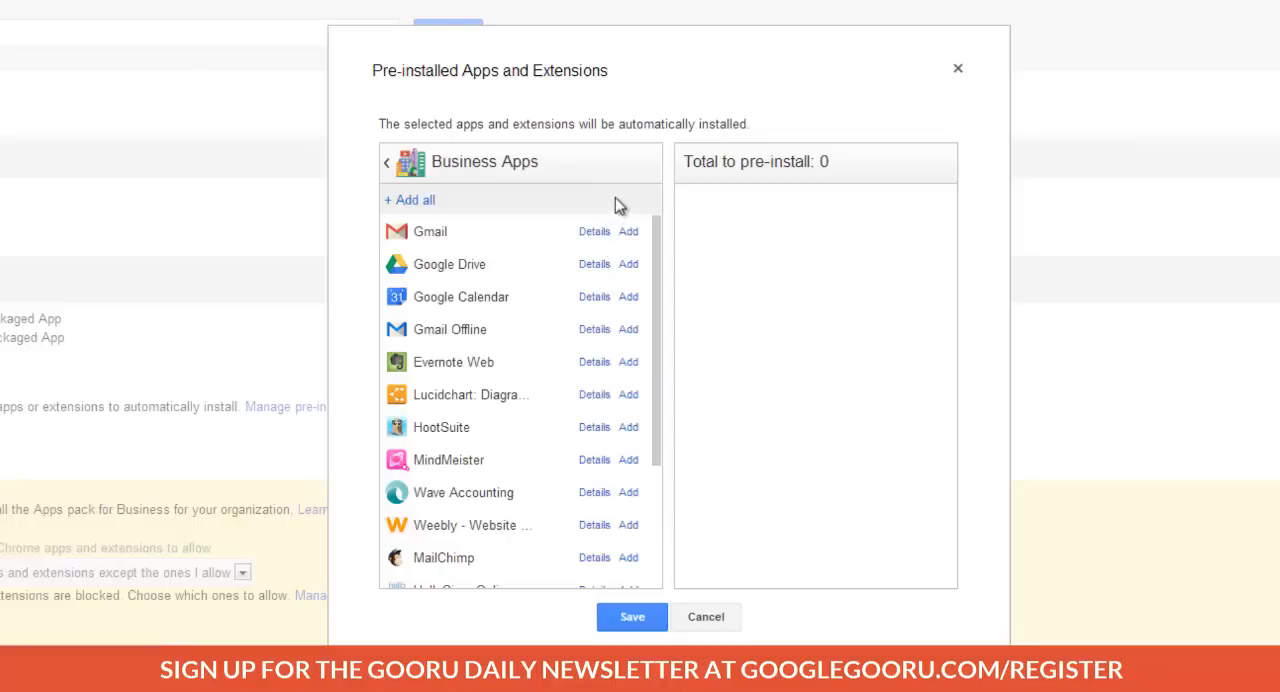
pyautogui.moveTo(628, 268)
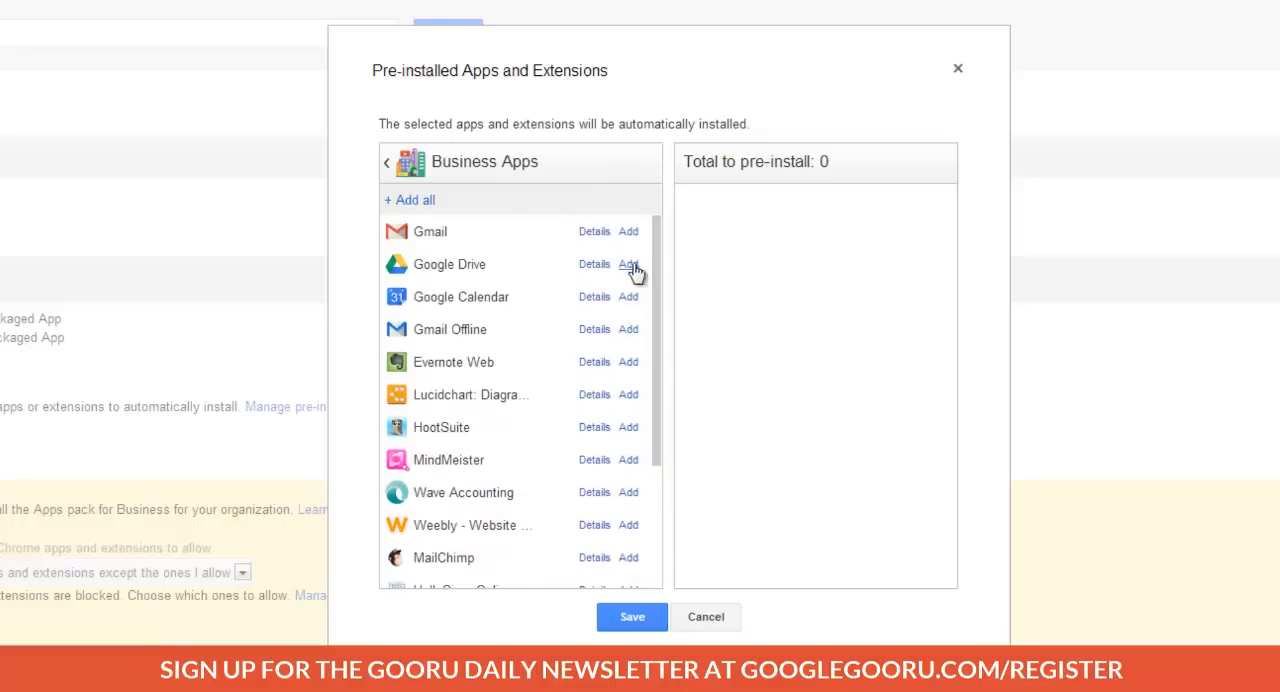
pyautogui.moveTo(540, 268)
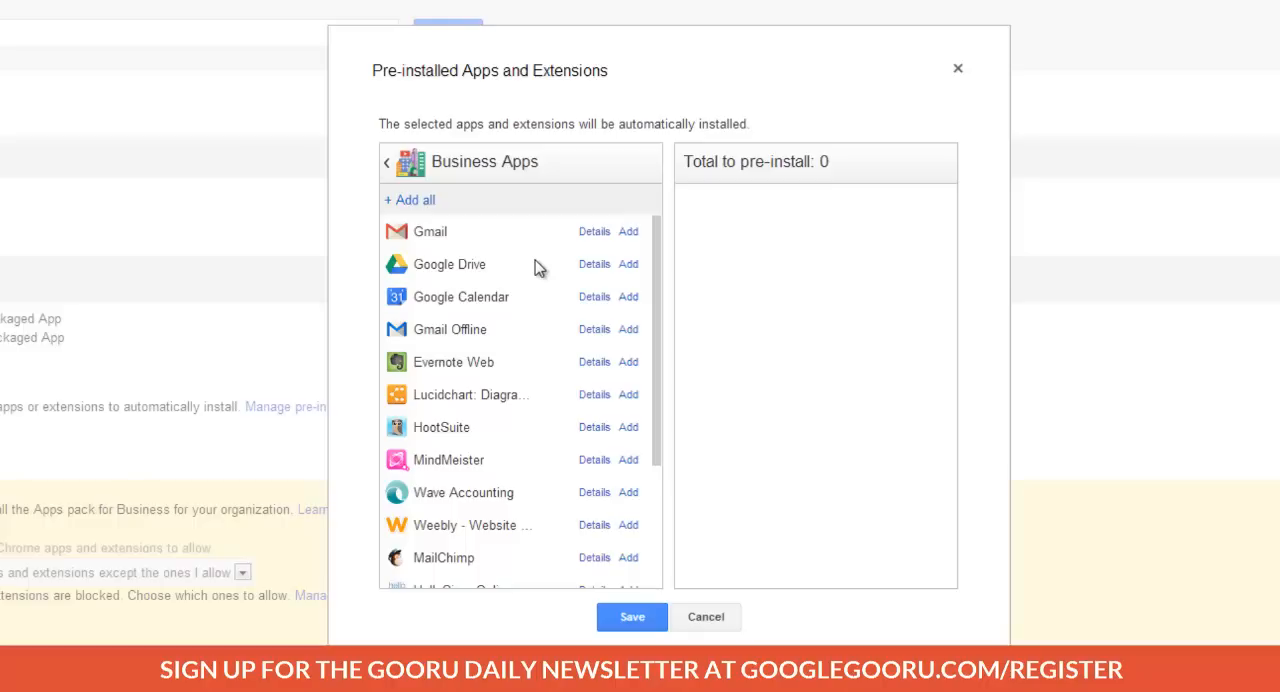
pyautogui.moveTo(550, 176)
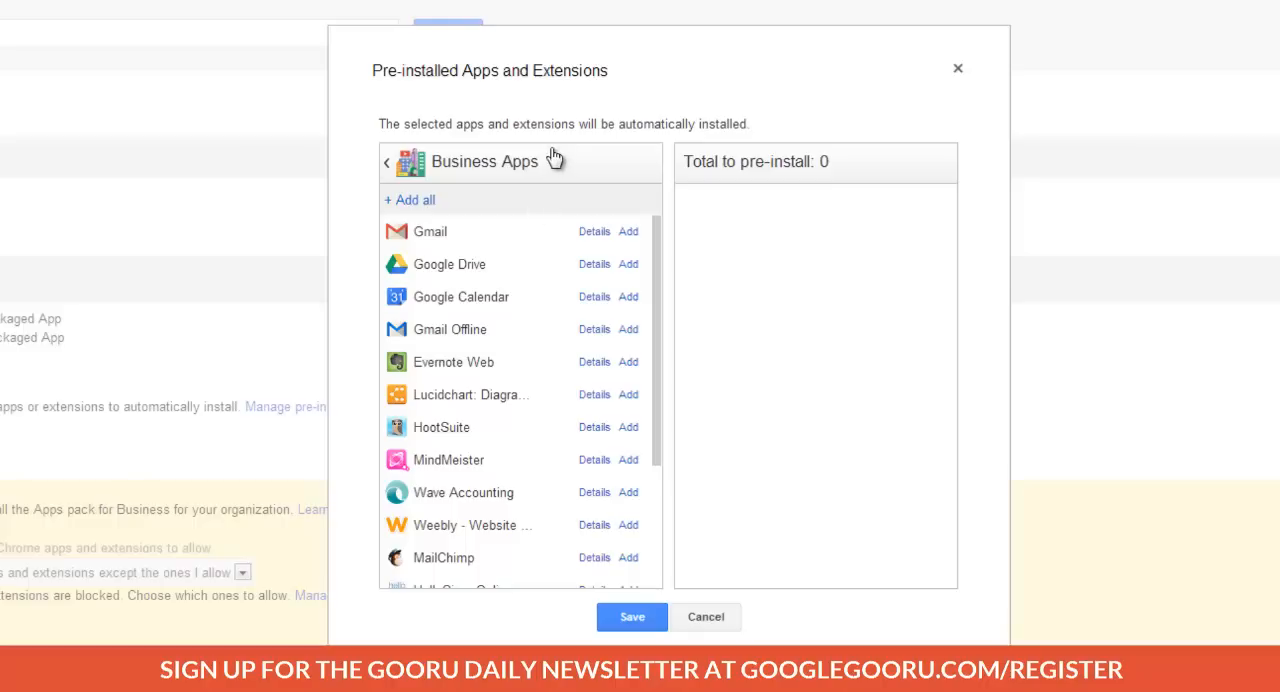
pyautogui.moveTo(628, 128)
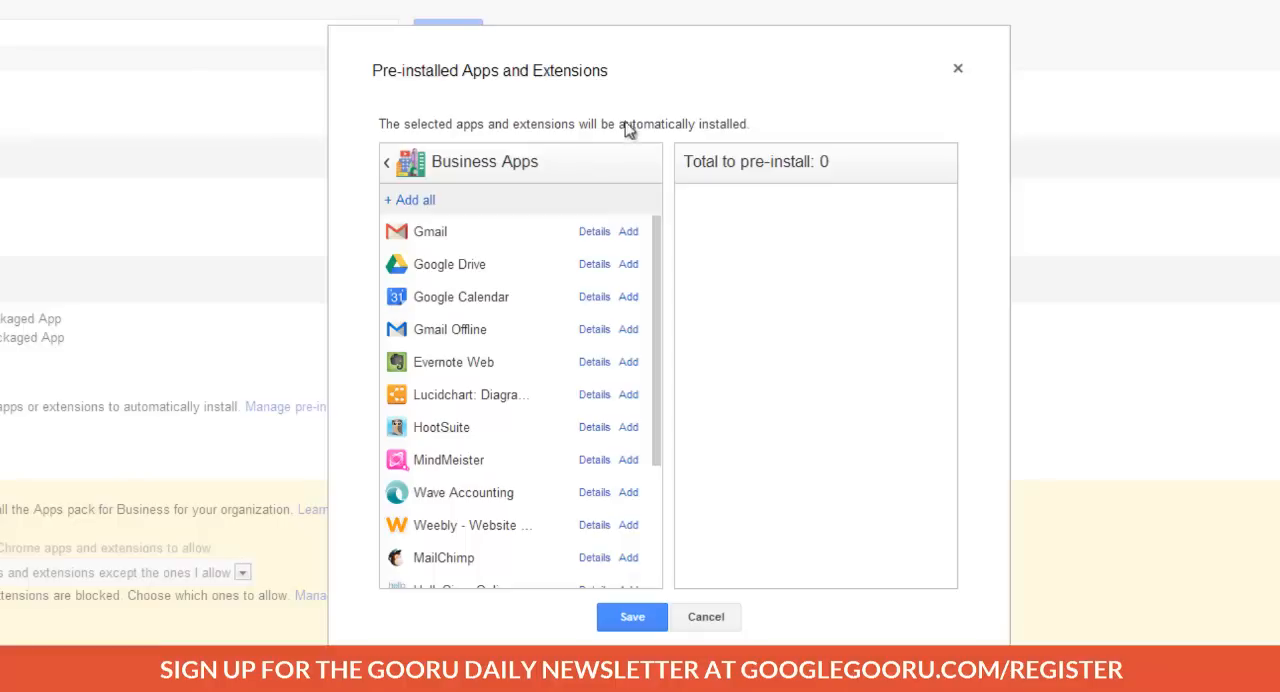
pyautogui.moveTo(652, 78)
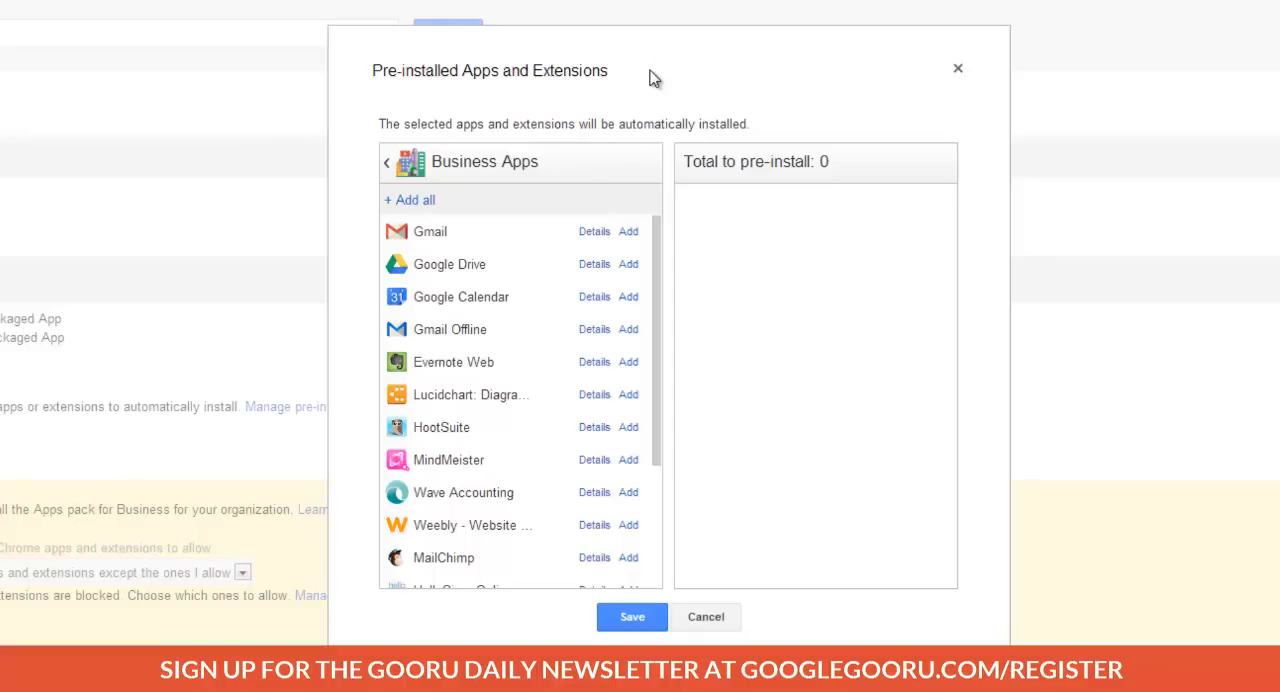
pyautogui.moveTo(588, 108)
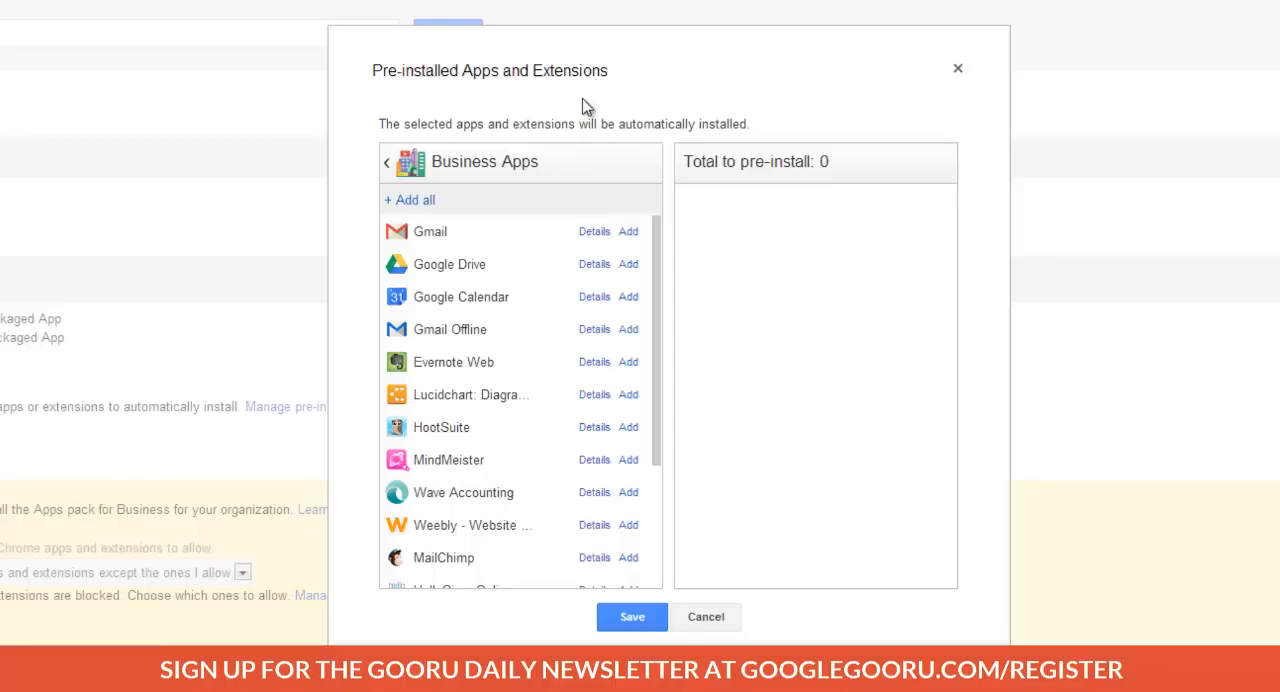
pyautogui.moveTo(584, 212)
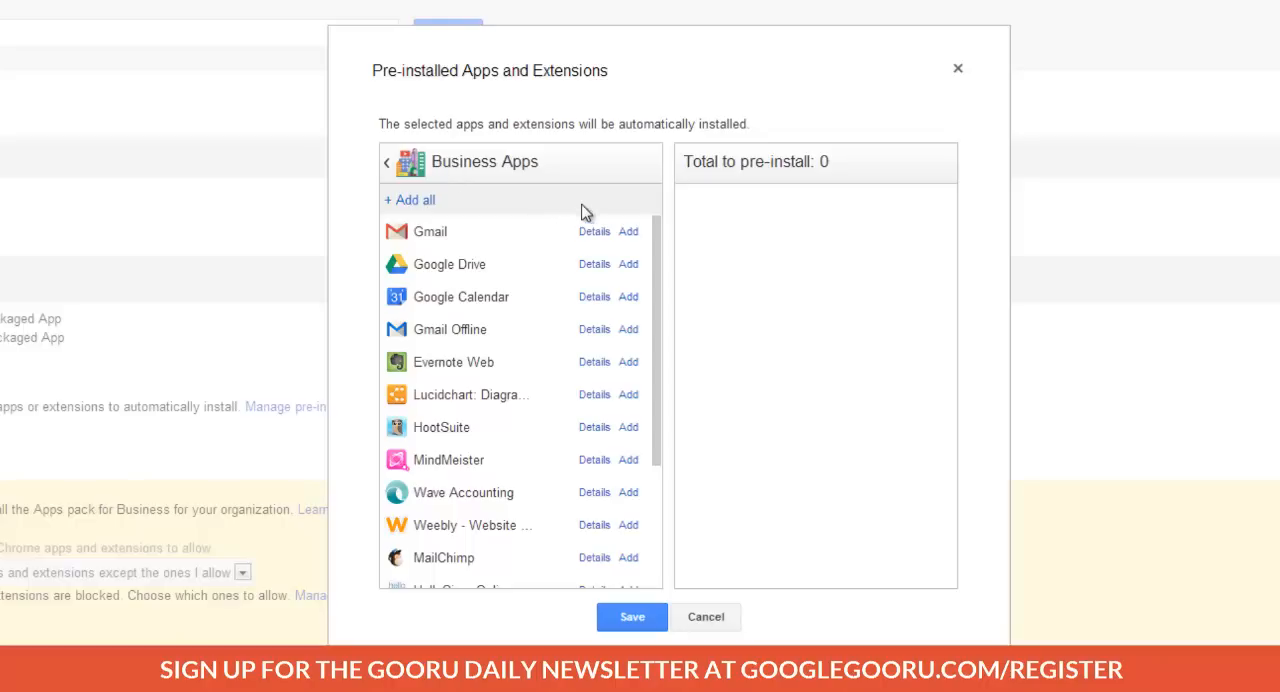
pyautogui.moveTo(628, 232)
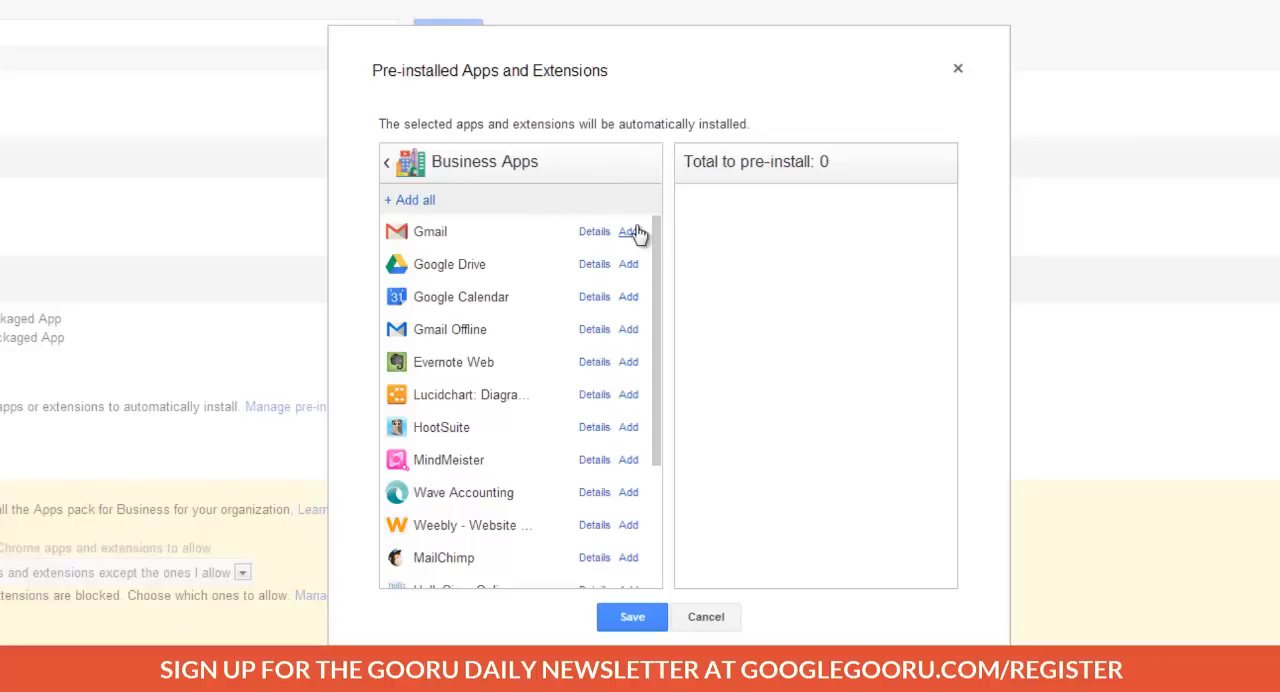
pyautogui.click(628, 264)
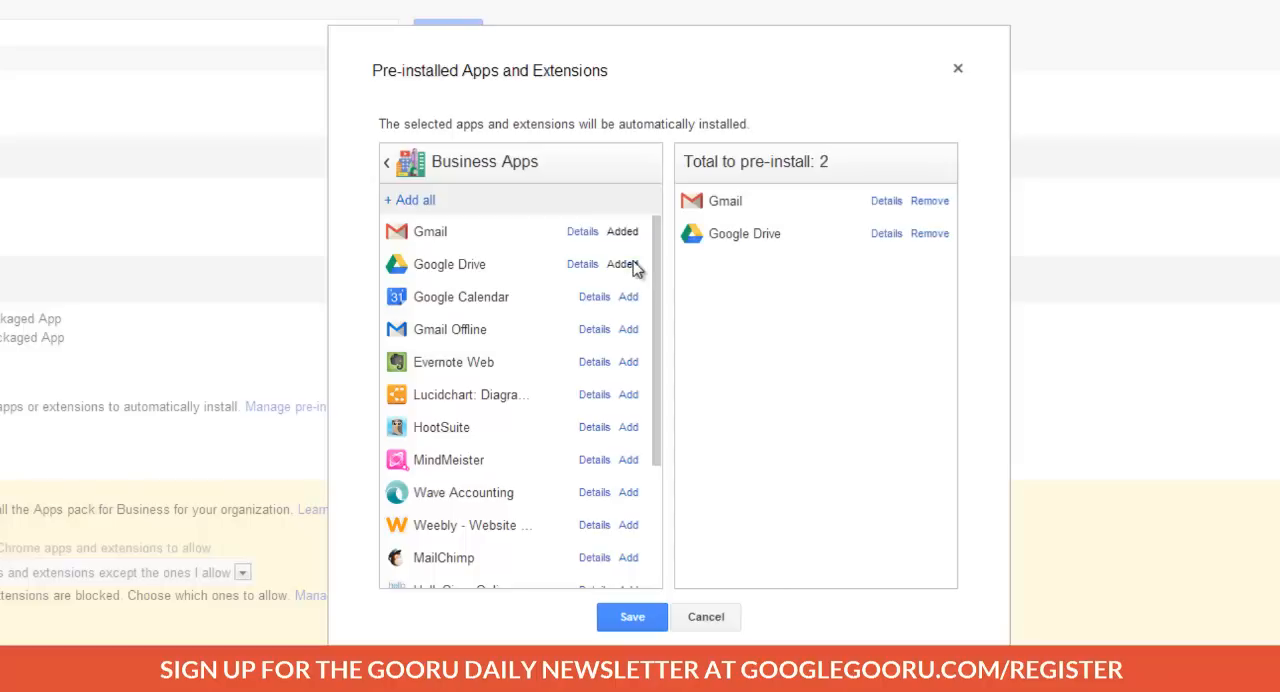
pyautogui.click(626, 296)
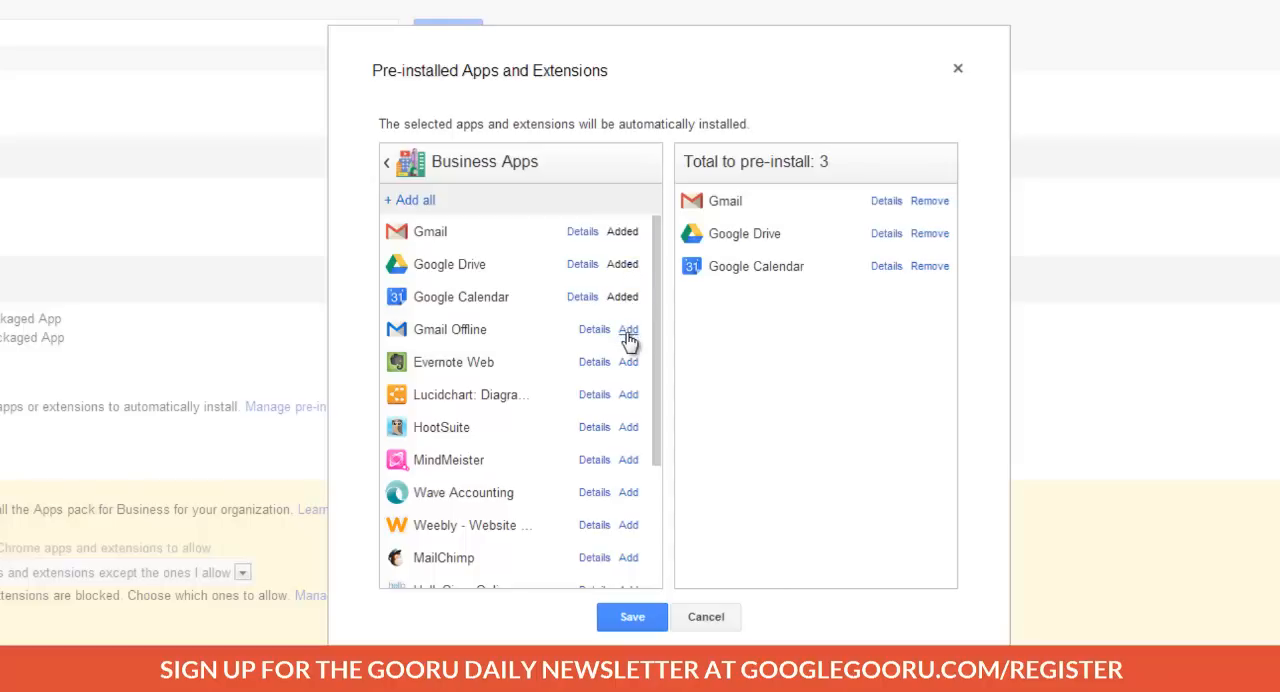
pyautogui.click(628, 328)
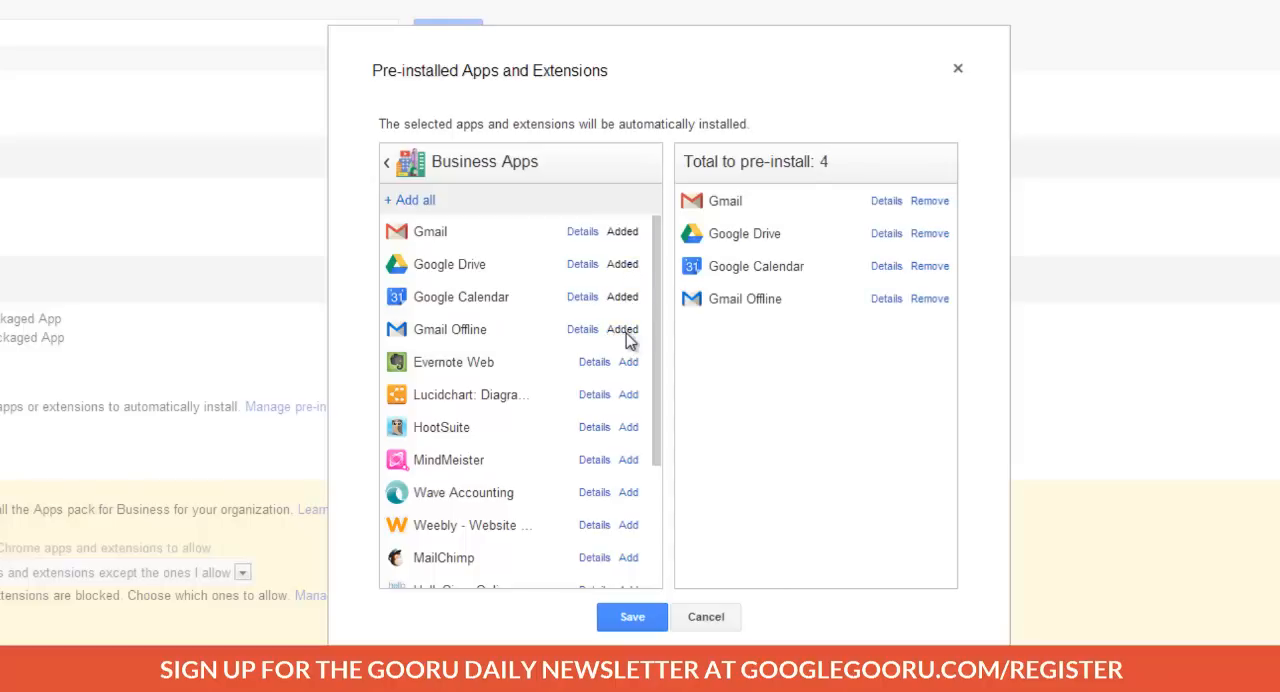
pyautogui.moveTo(634, 406)
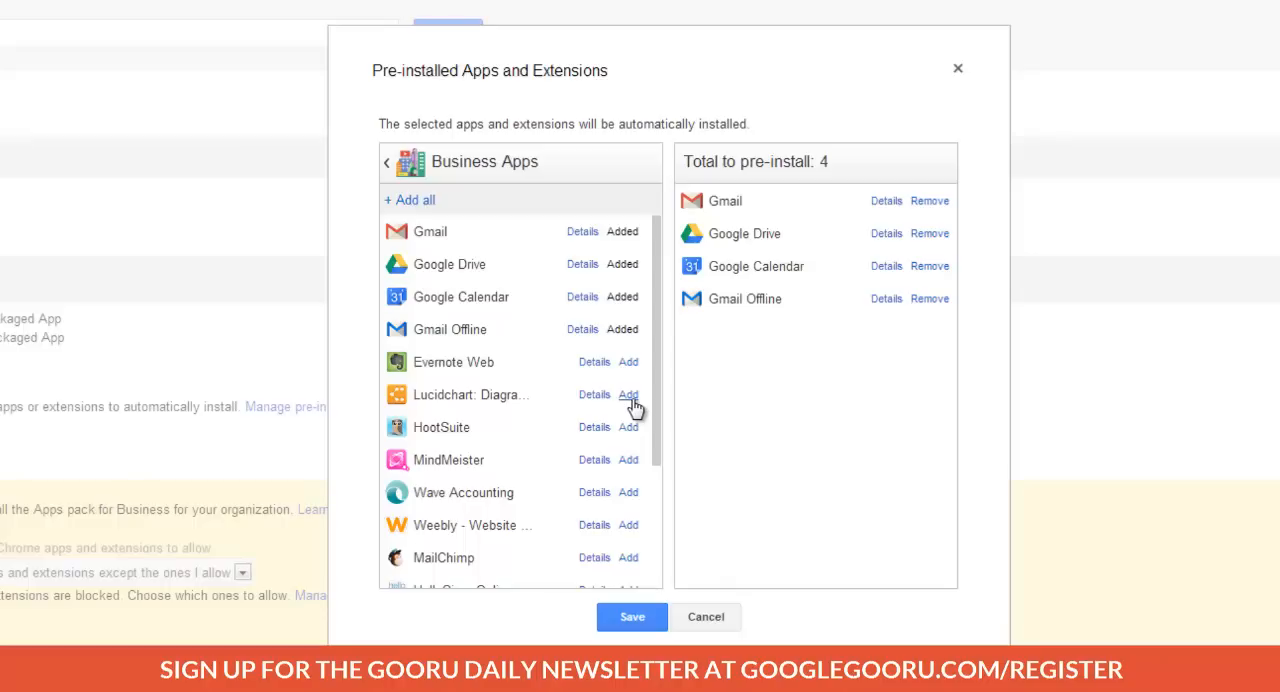
pyautogui.moveTo(628, 404)
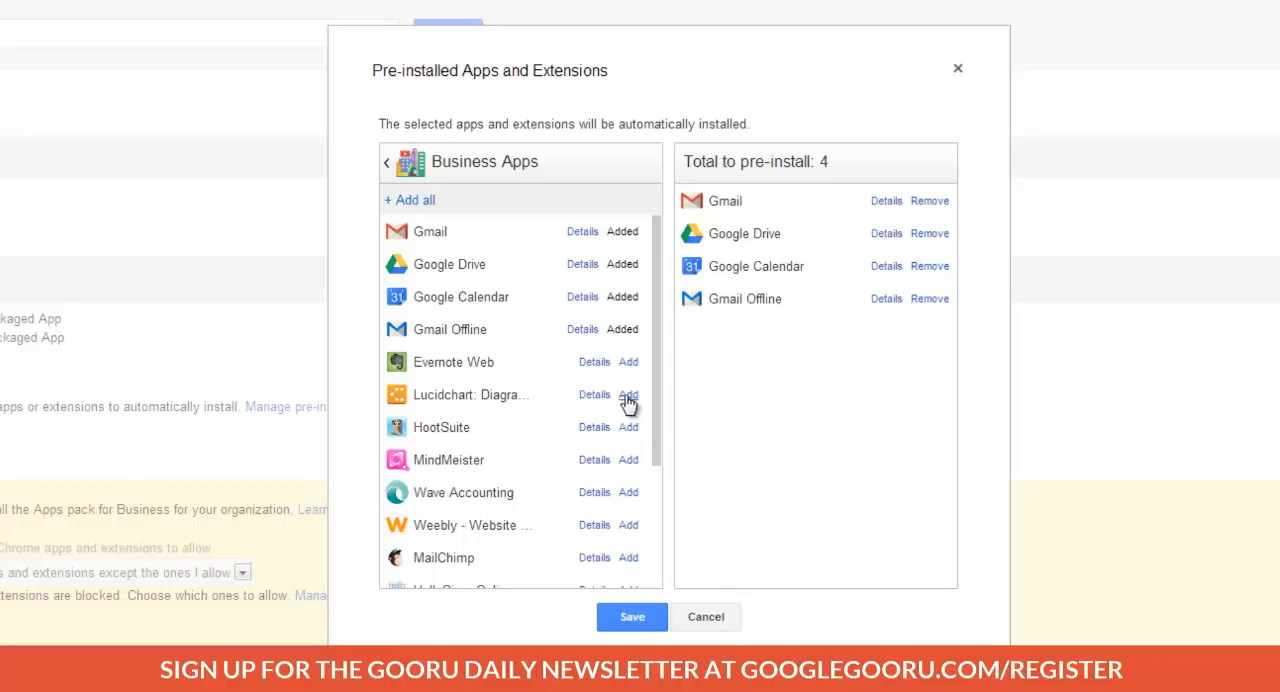
pyautogui.click(628, 394)
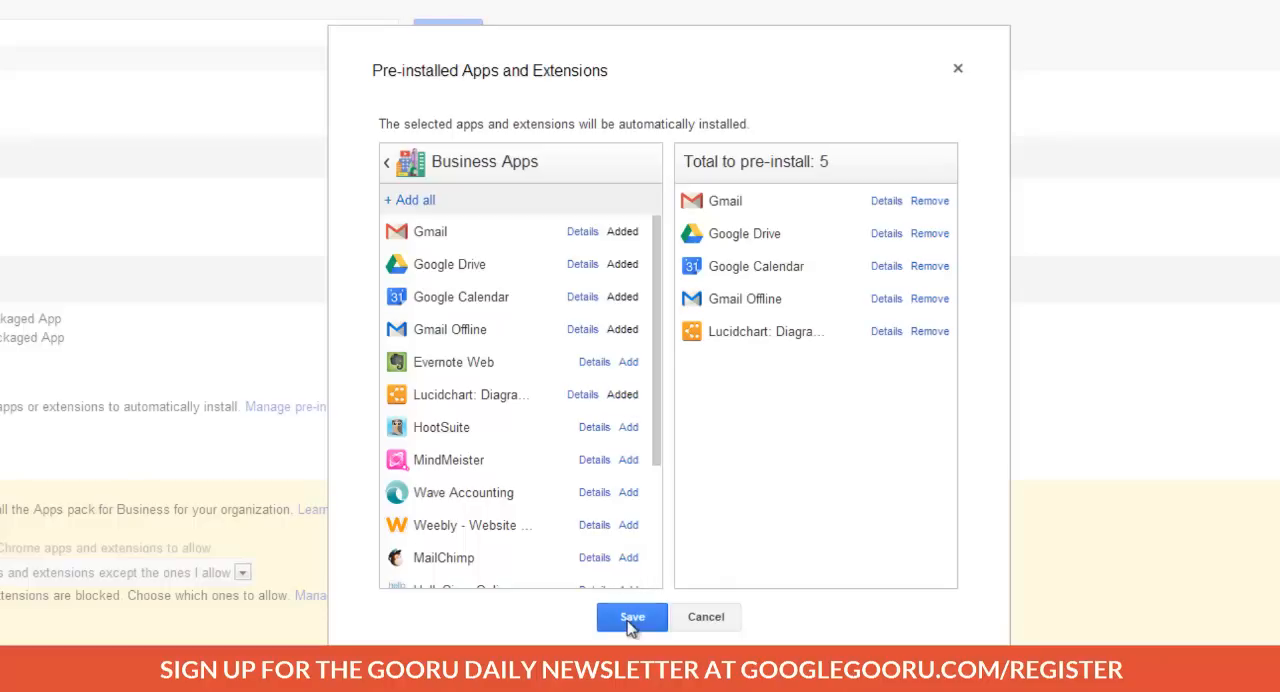
pyautogui.click(632, 616)
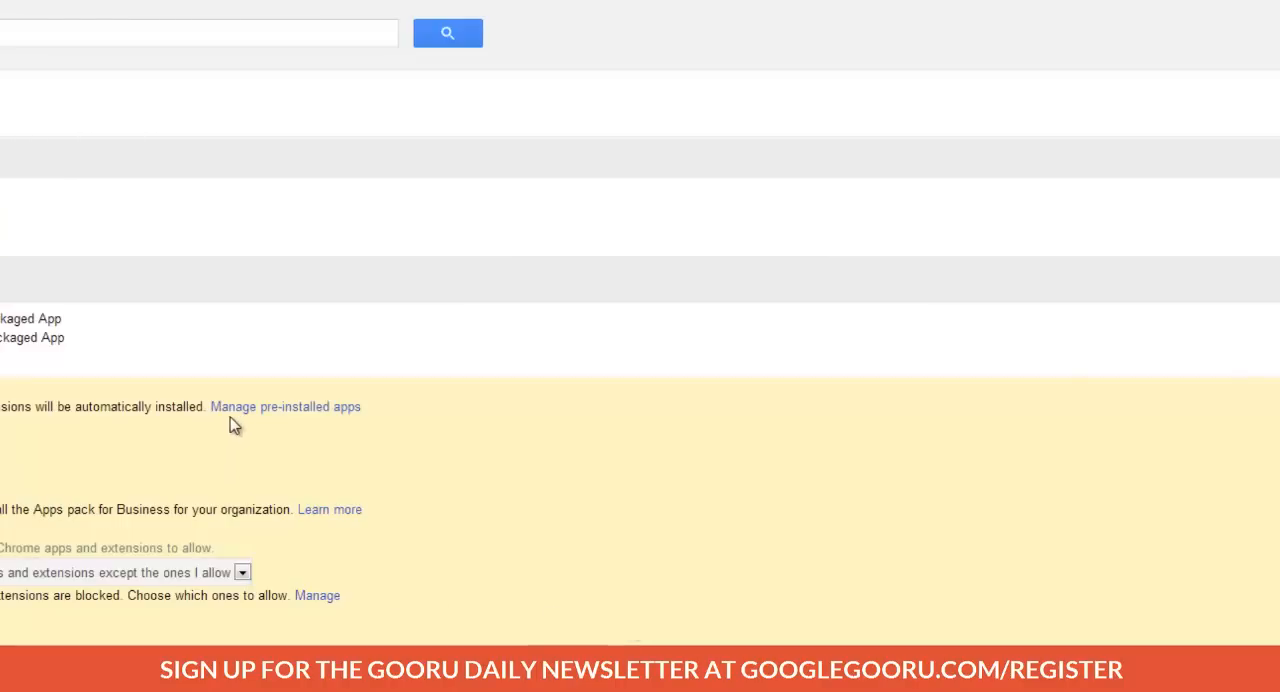
# Add the Save to Google Drive business extension to pre-install, saving six apps and extensions
pyautogui.click(284, 406)
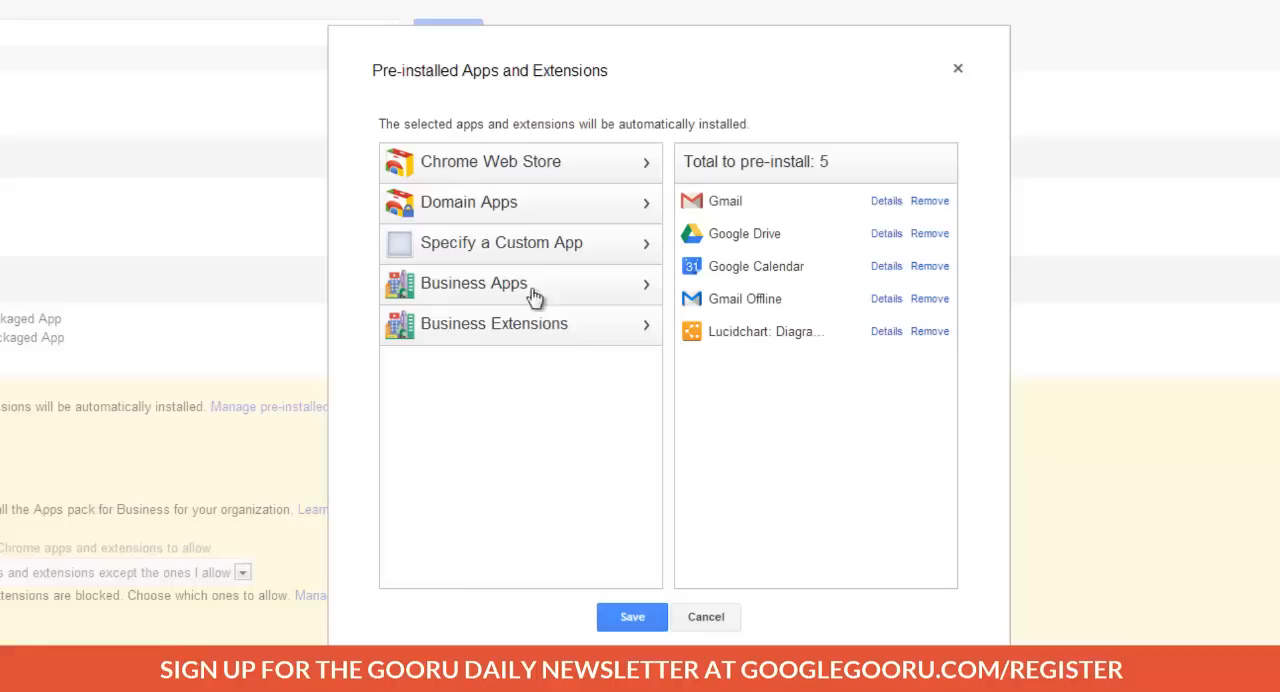
pyautogui.moveTo(556, 338)
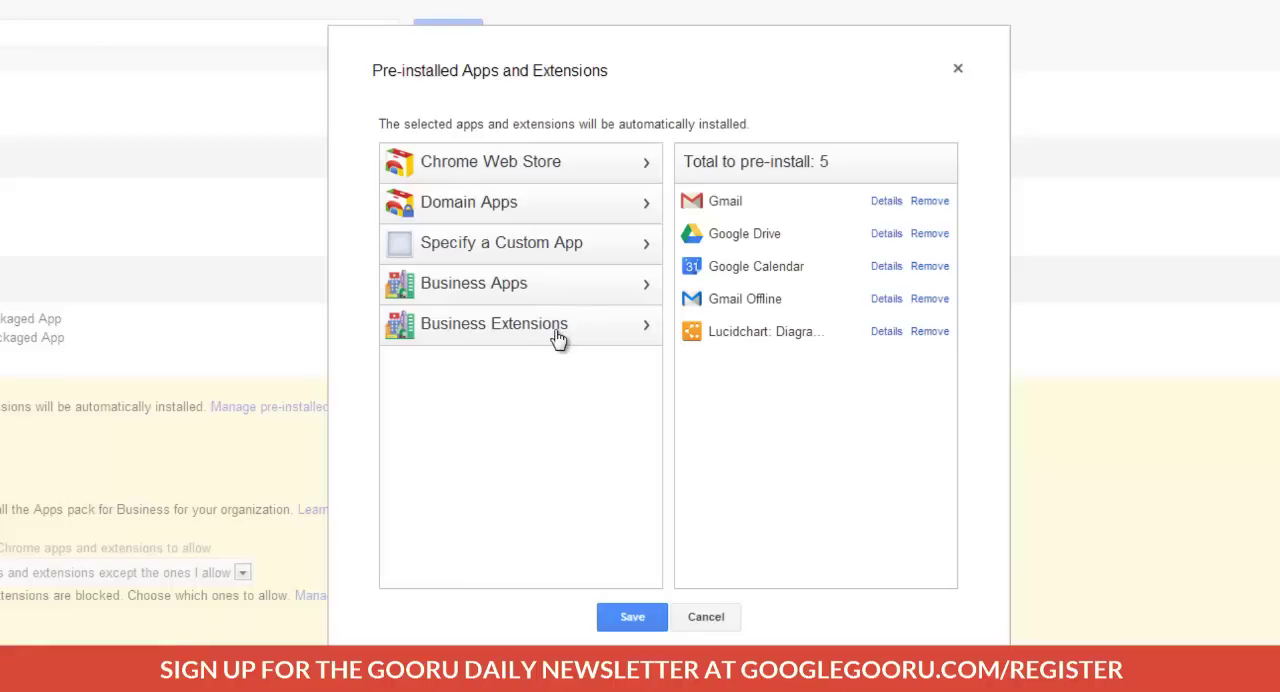
pyautogui.click(492, 324)
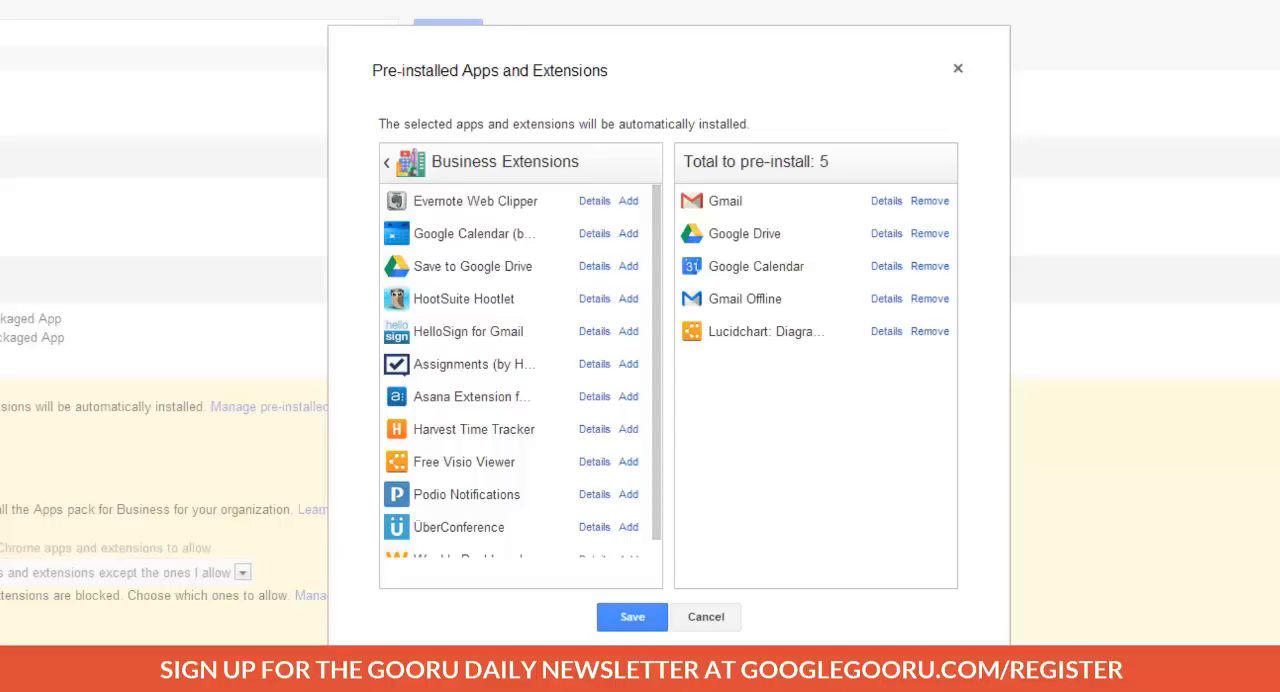
pyautogui.moveTo(476, 410)
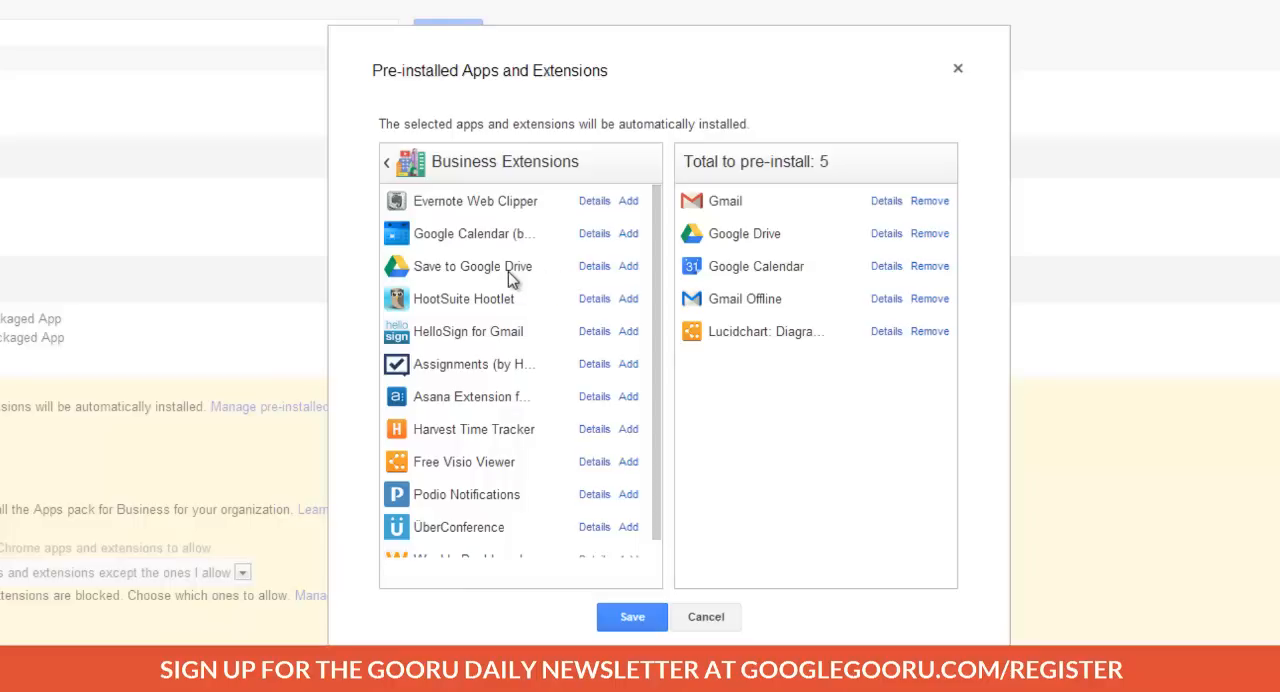
pyautogui.moveTo(628, 272)
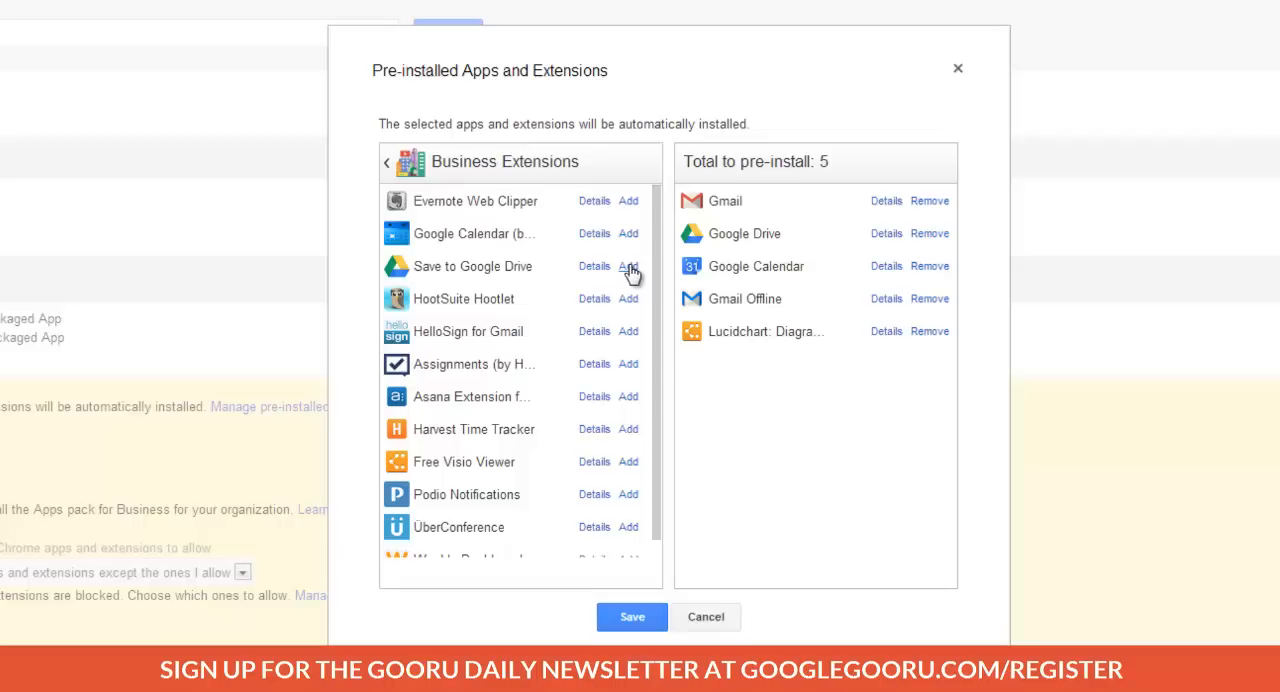
pyautogui.click(628, 266)
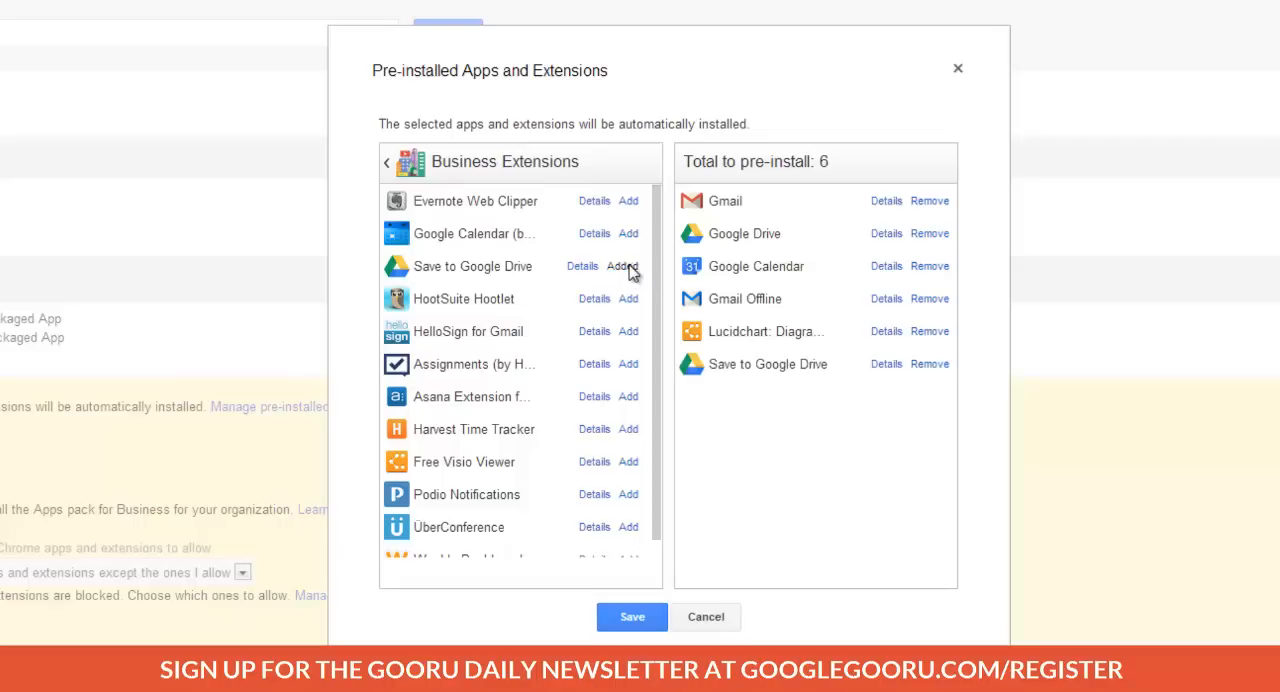
pyautogui.scroll(-3)
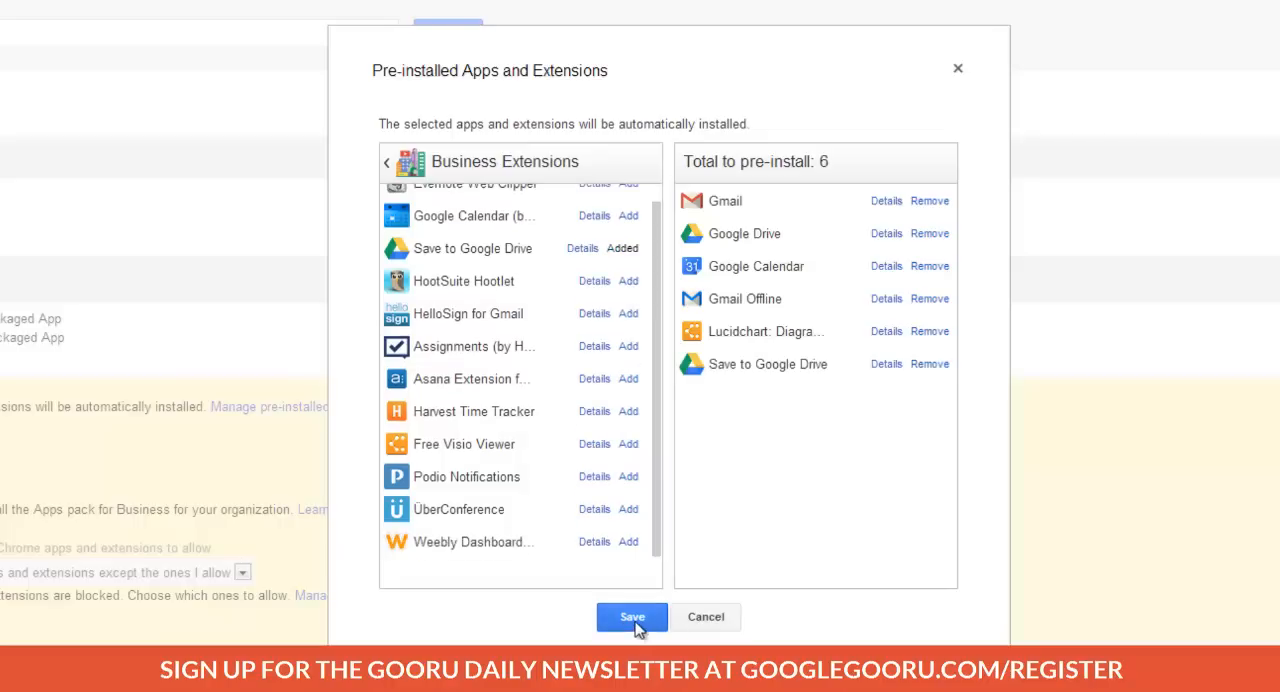
pyautogui.click(632, 616)
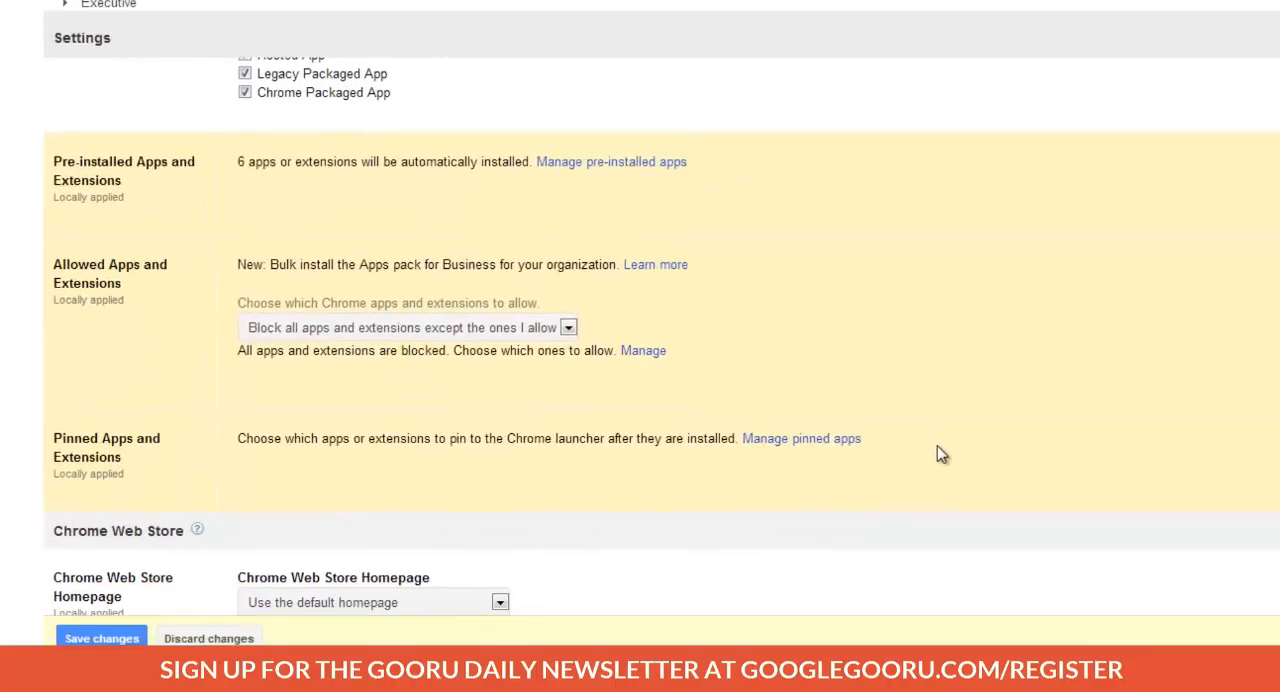
pyautogui.moveTo(840, 464)
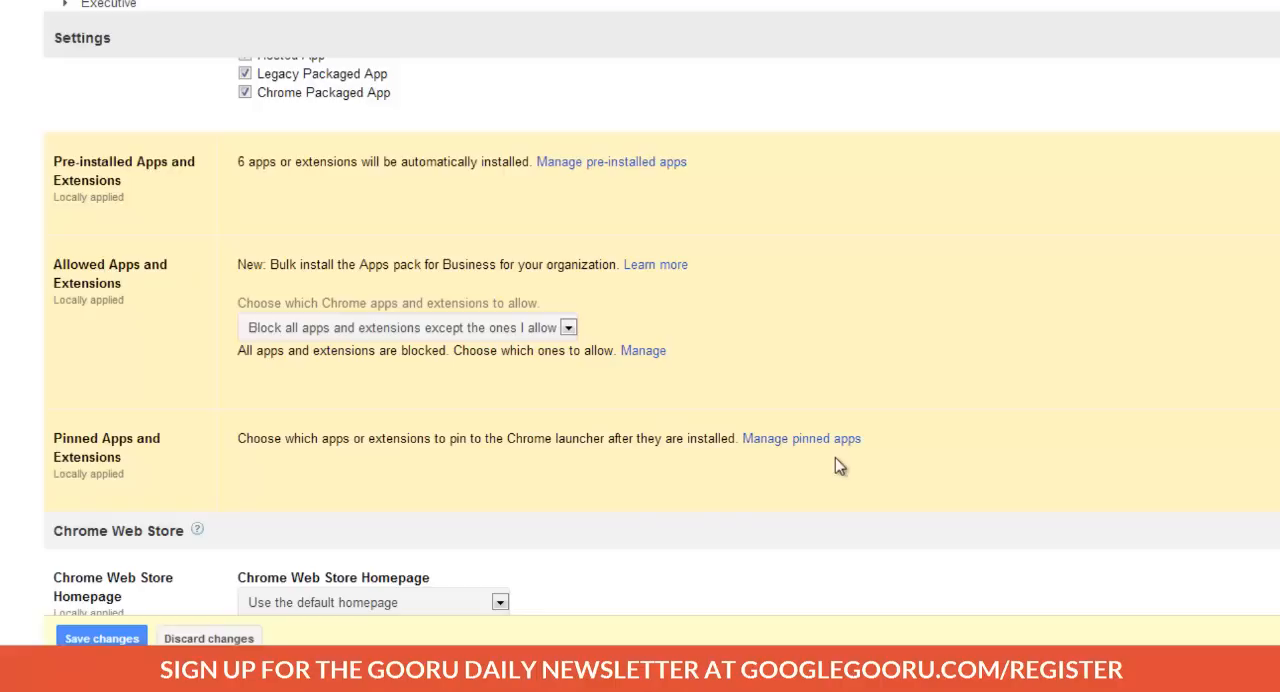
pyautogui.moveTo(848, 478)
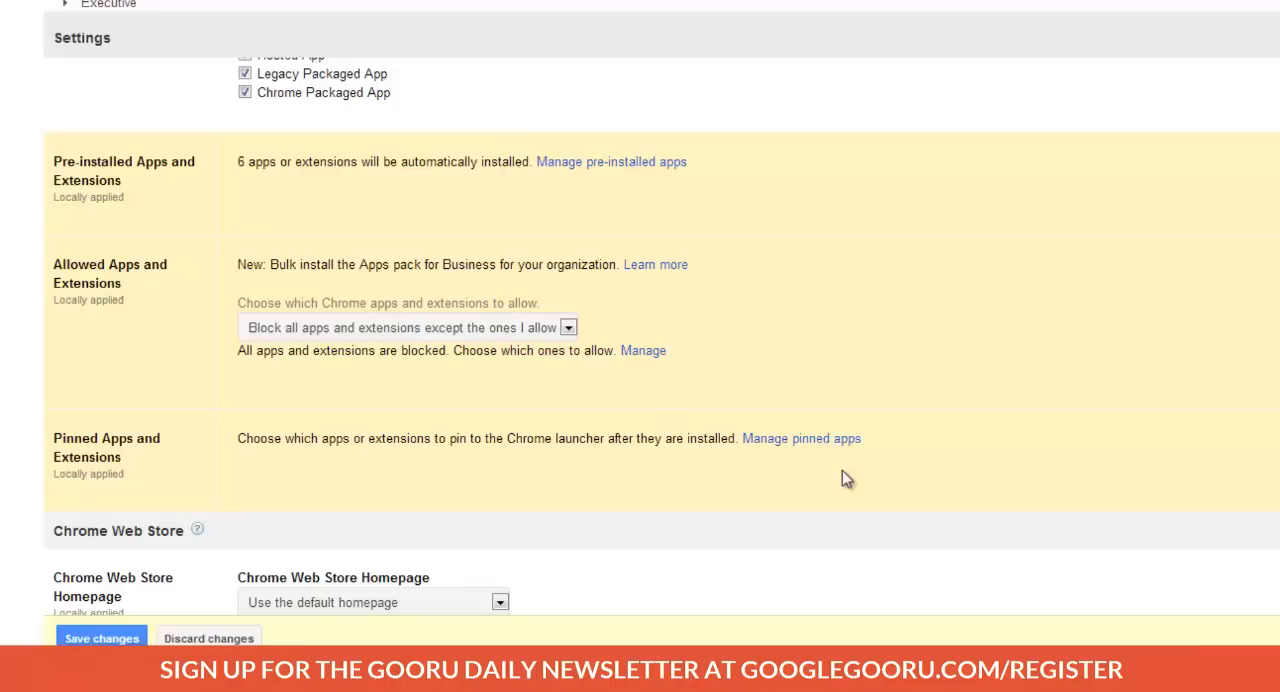
pyautogui.moveTo(824, 448)
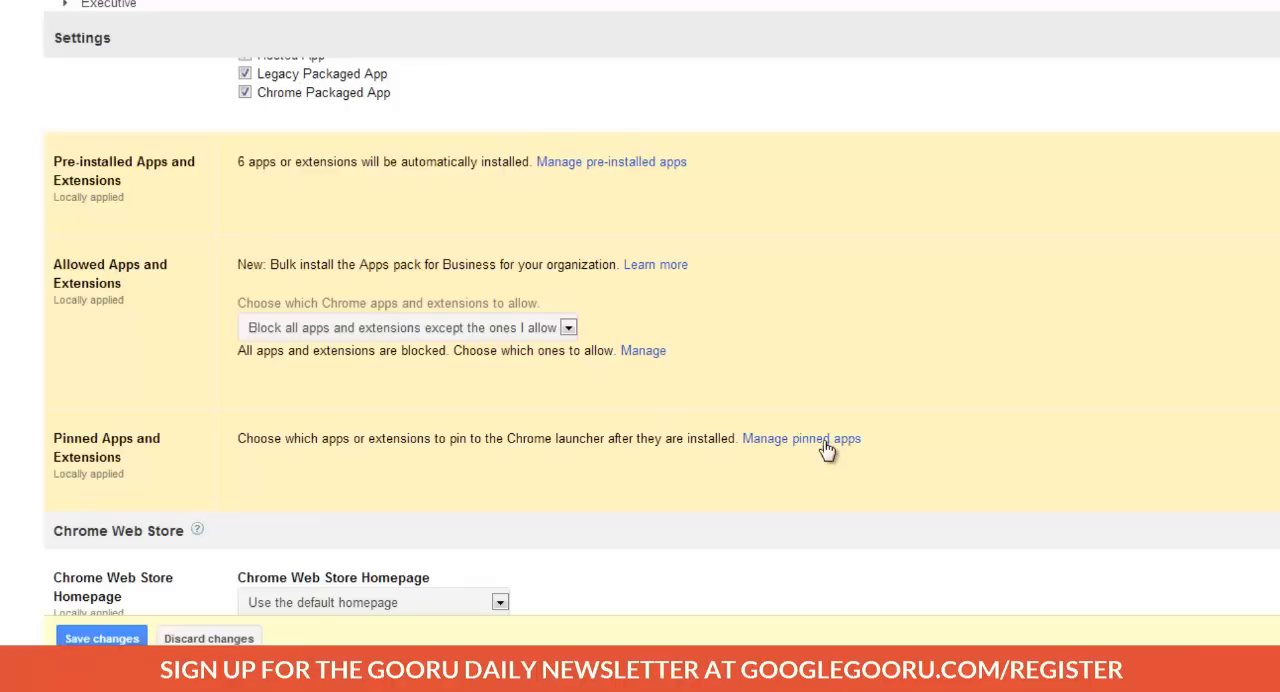
# Pin the six business apps and extensions to the Chrome launcher and save the pinned selection
pyautogui.click(800, 438)
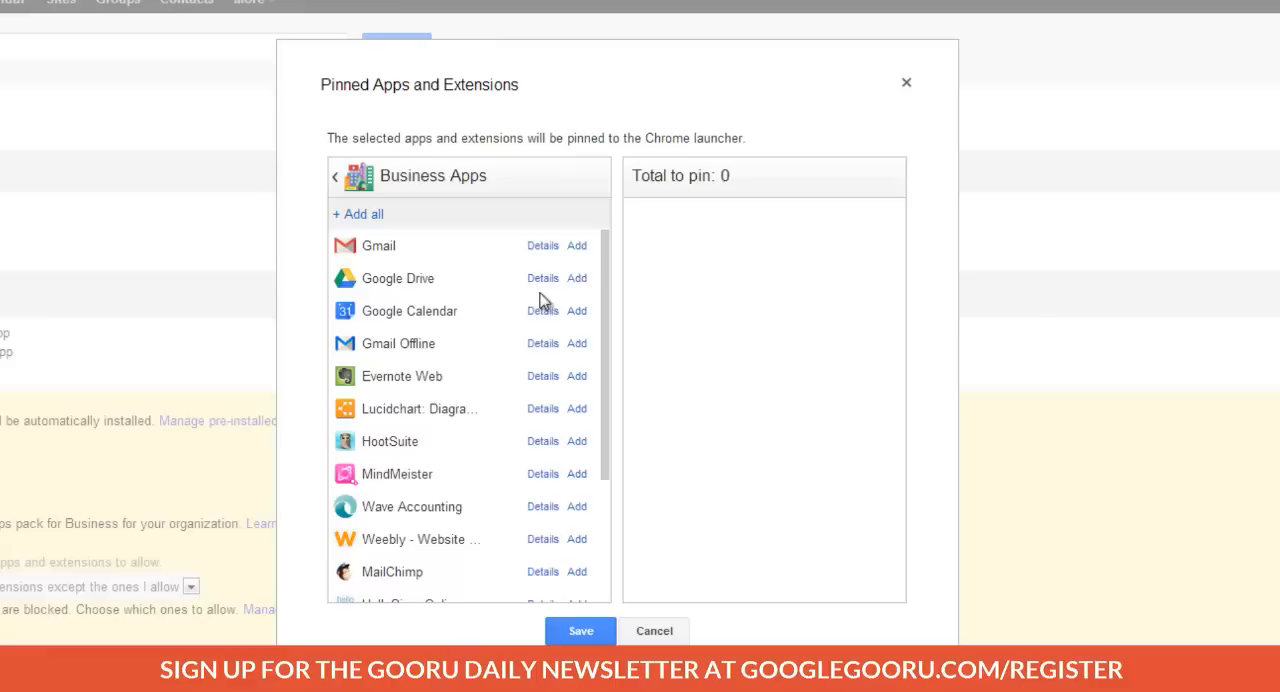
pyautogui.click(576, 278)
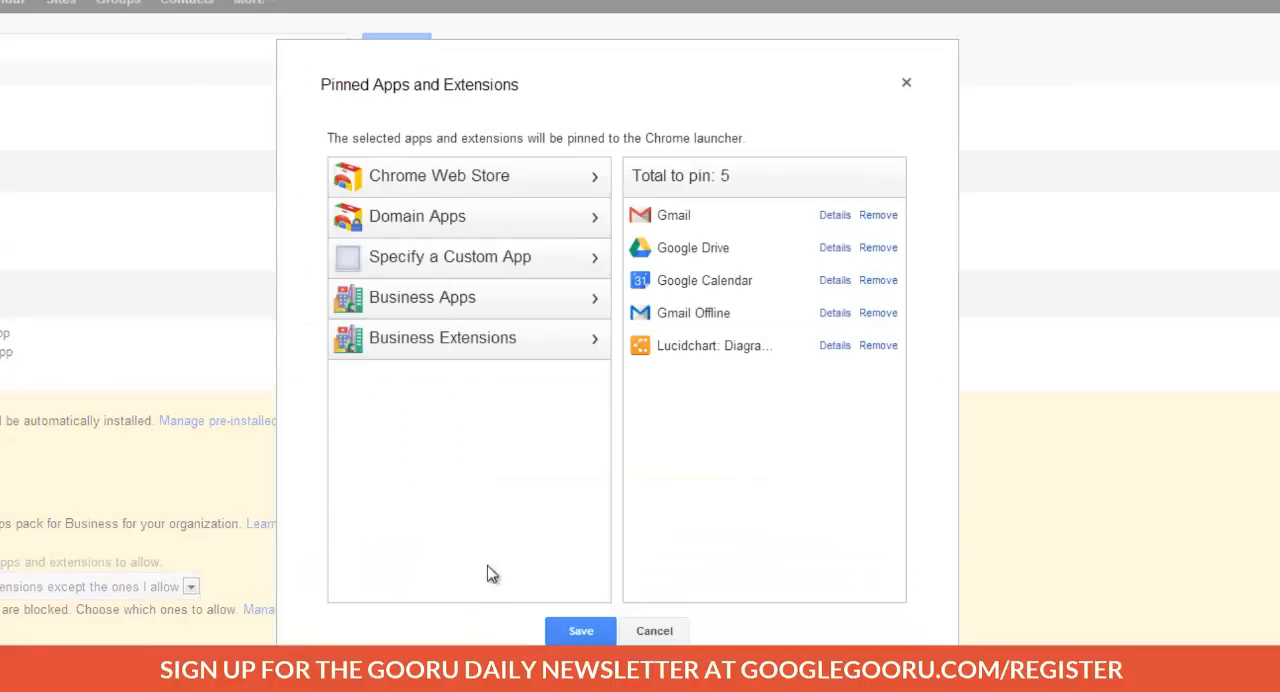
pyautogui.click(442, 336)
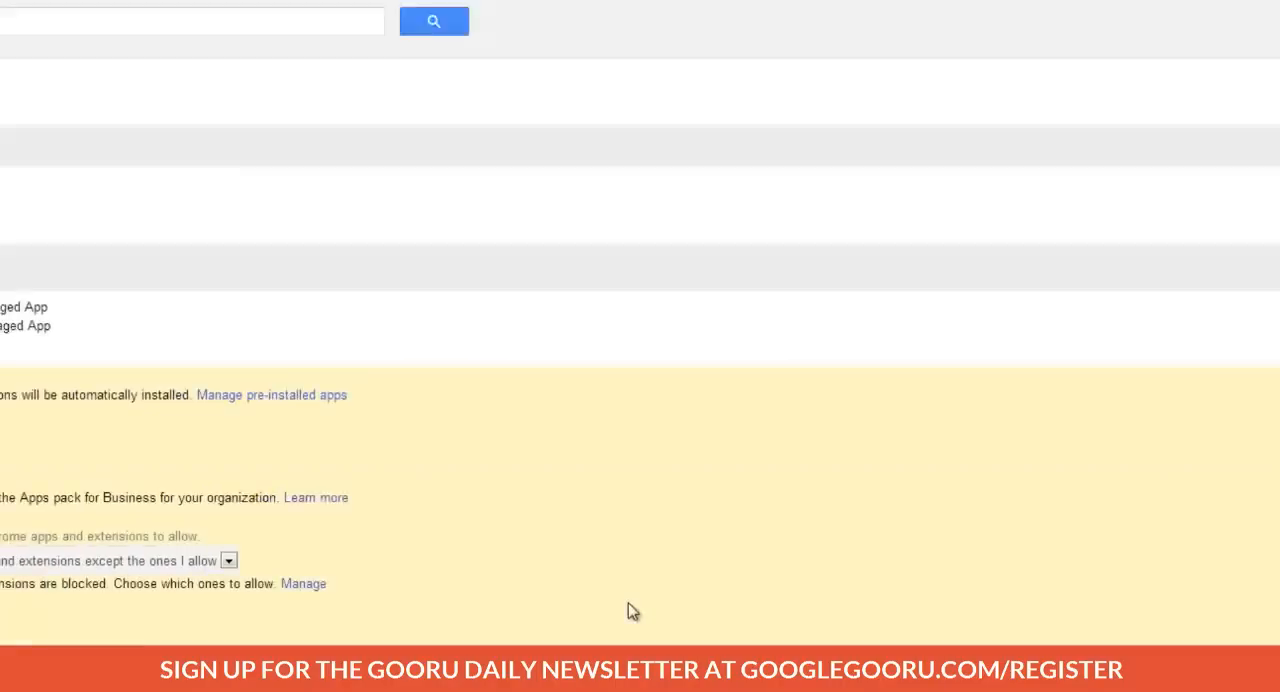
pyautogui.scroll(3)
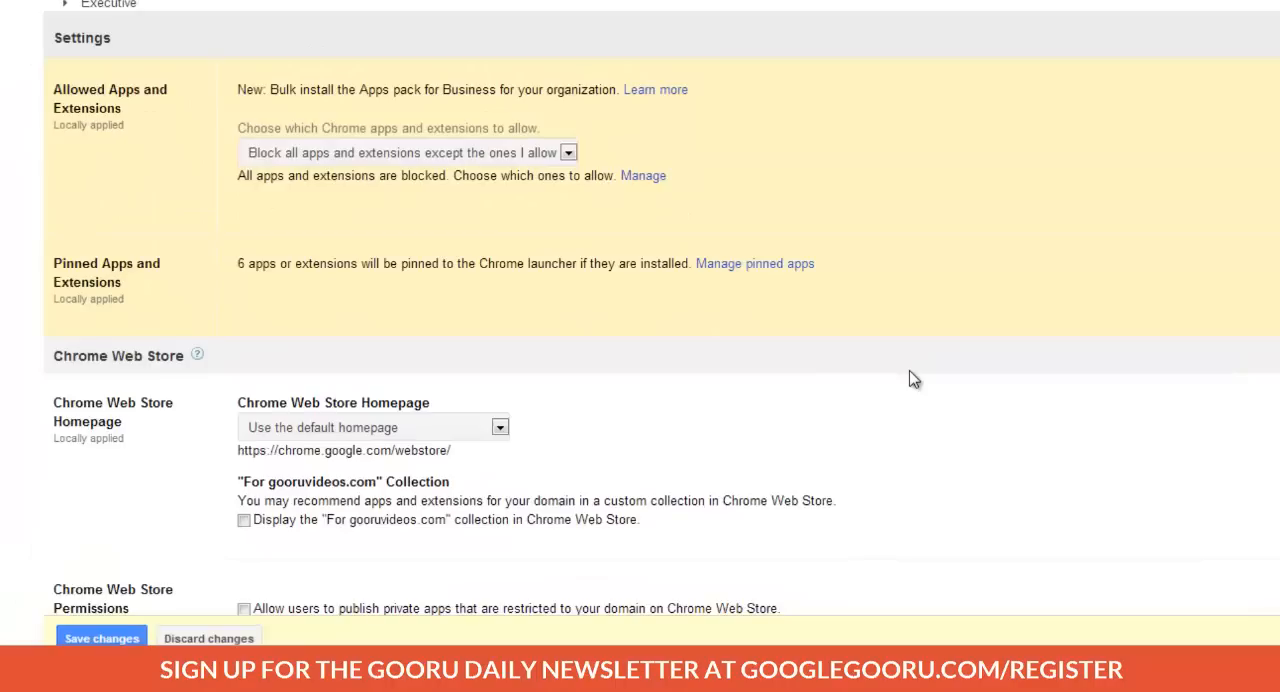
pyautogui.scroll(-3)
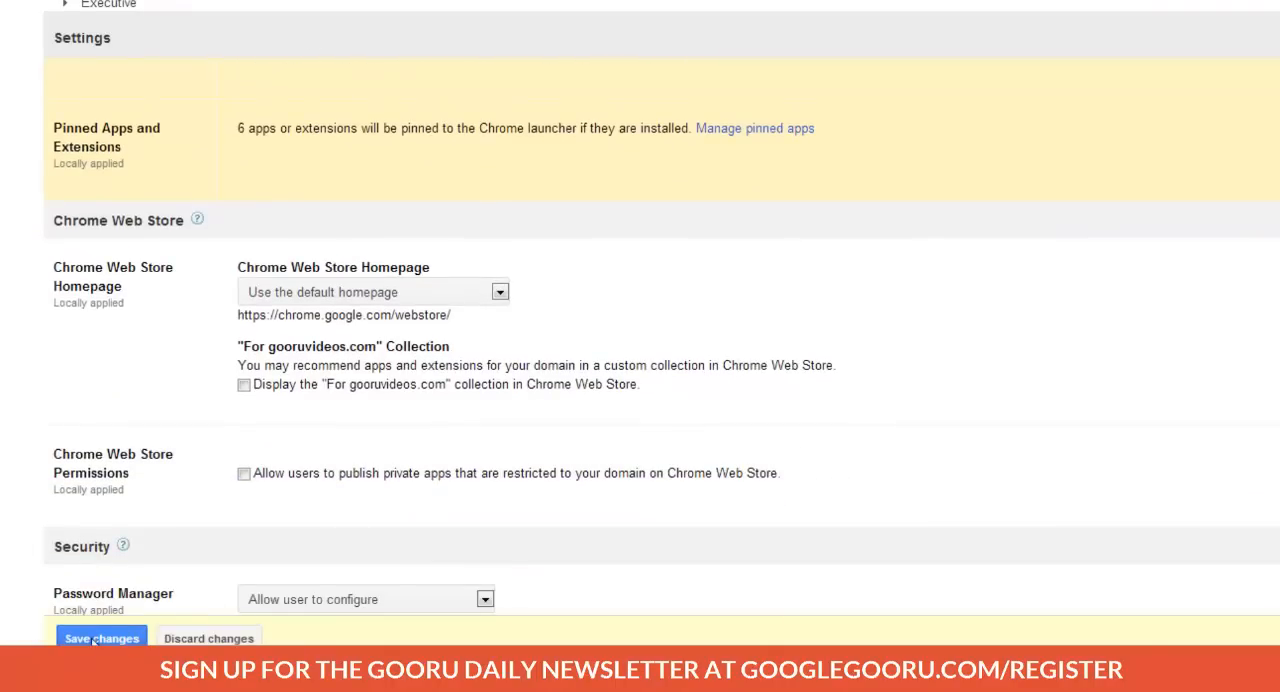